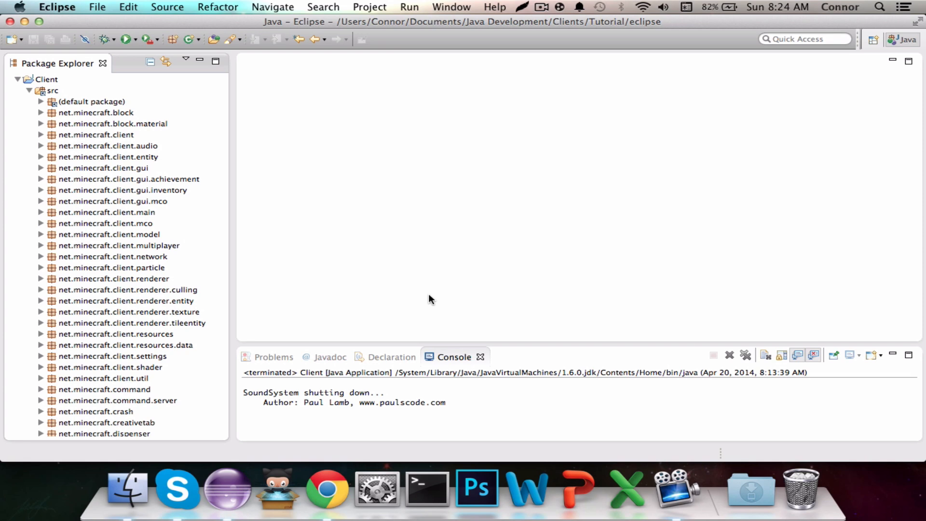
Expand the tutorial.module.modules package and open Xray.java in the editor.
scroll("down", 3)
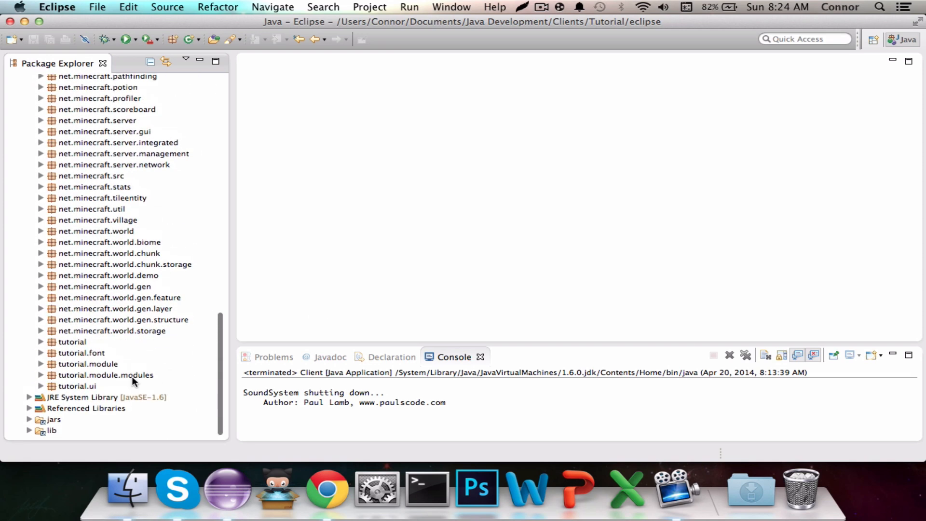
left_click(42, 375)
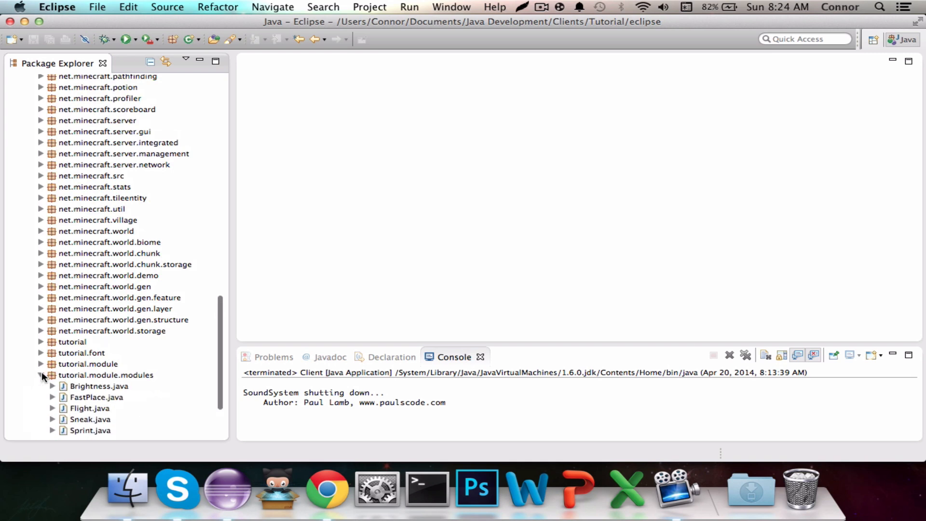
double_click(86, 376)
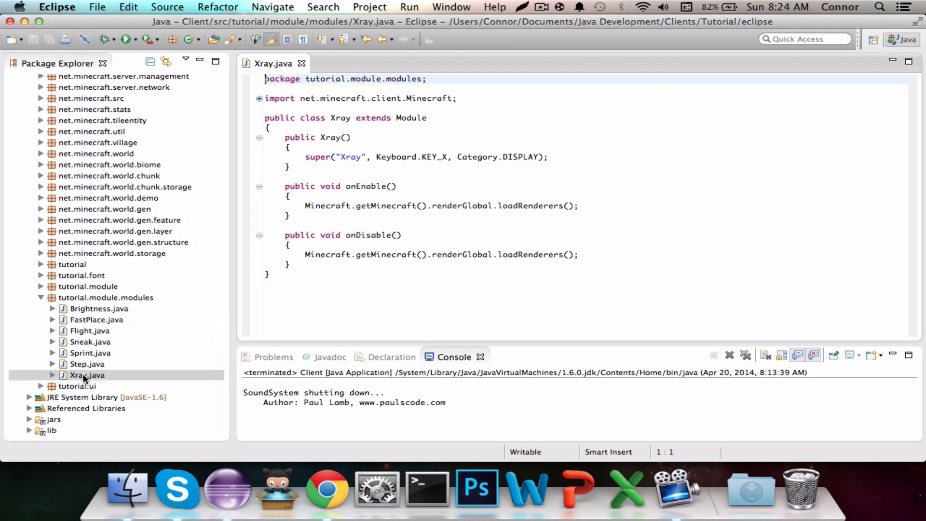
Declare 'public ArrayList<Block> xrayBlocks = new ArrayList<Block>();' and import net.minecraft.block.Block.
left_click(278, 129)
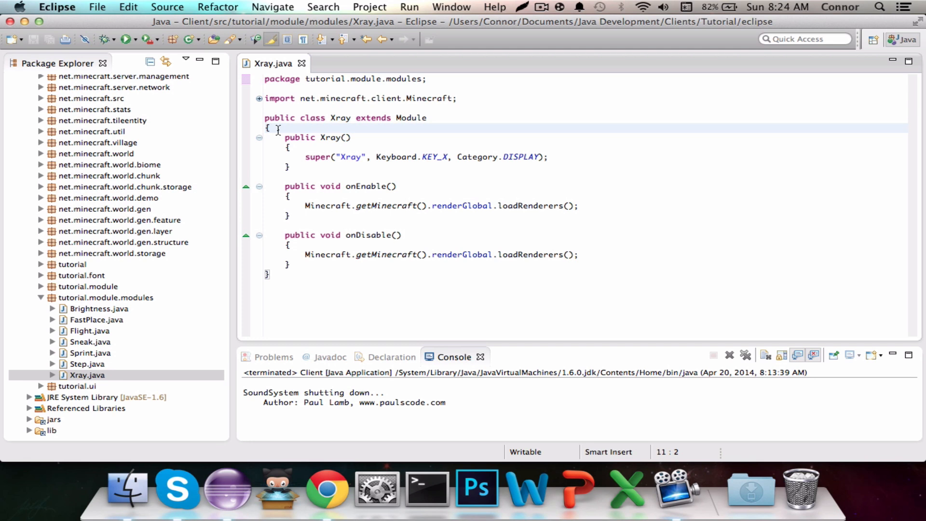
key("Return")
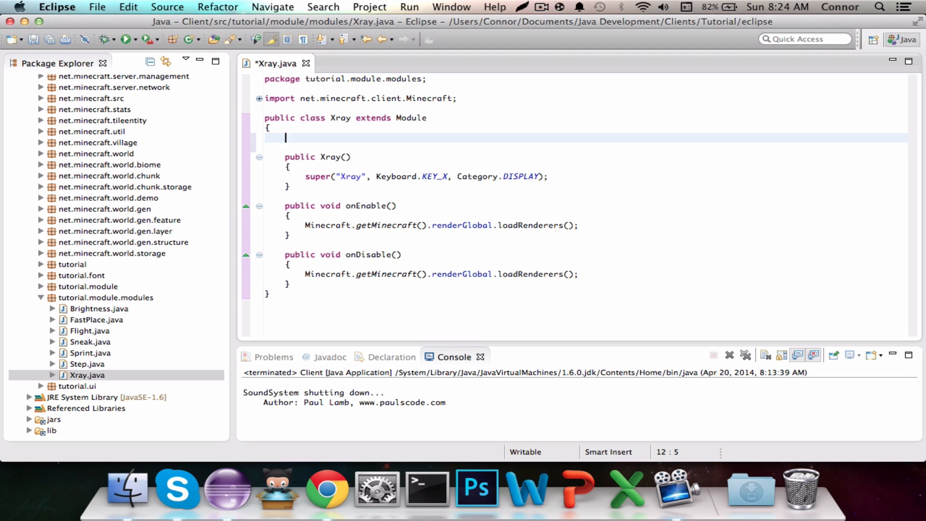
type("public")
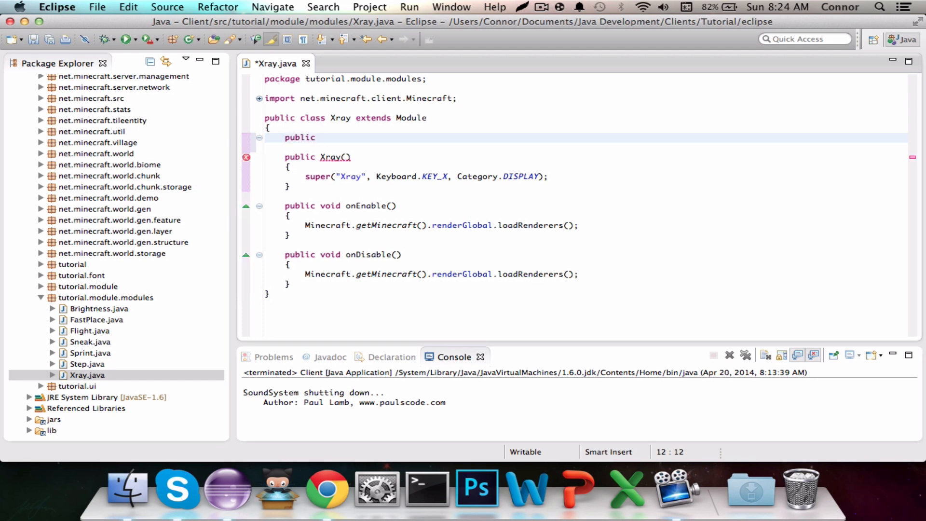
type("ArrayList")
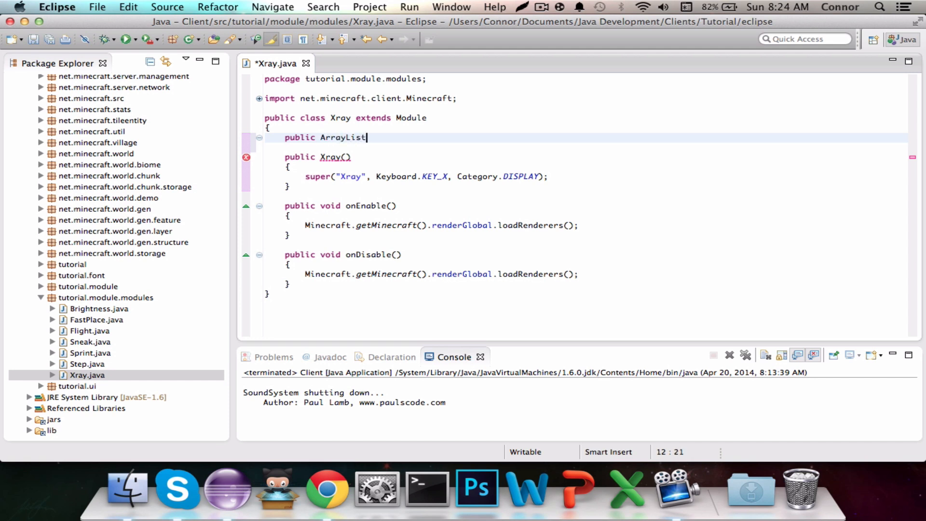
type("<Block>")
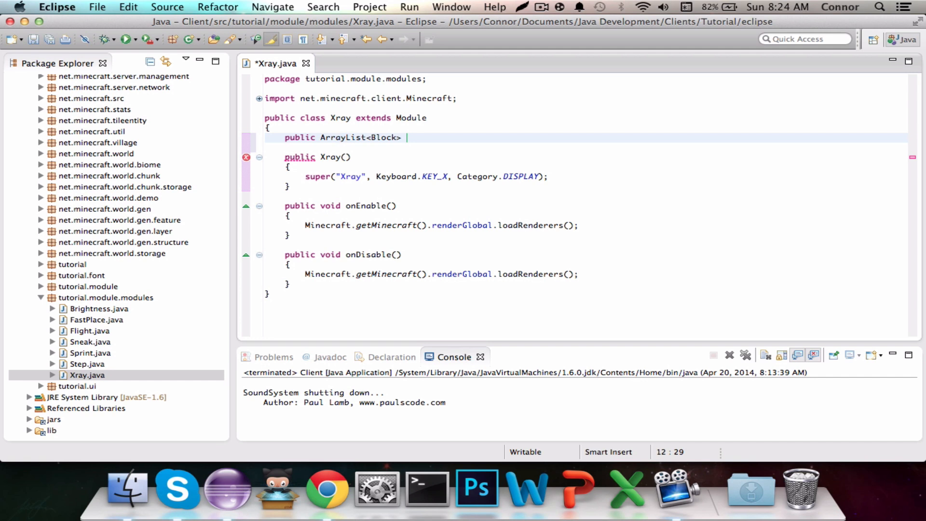
type("xrayBlock")
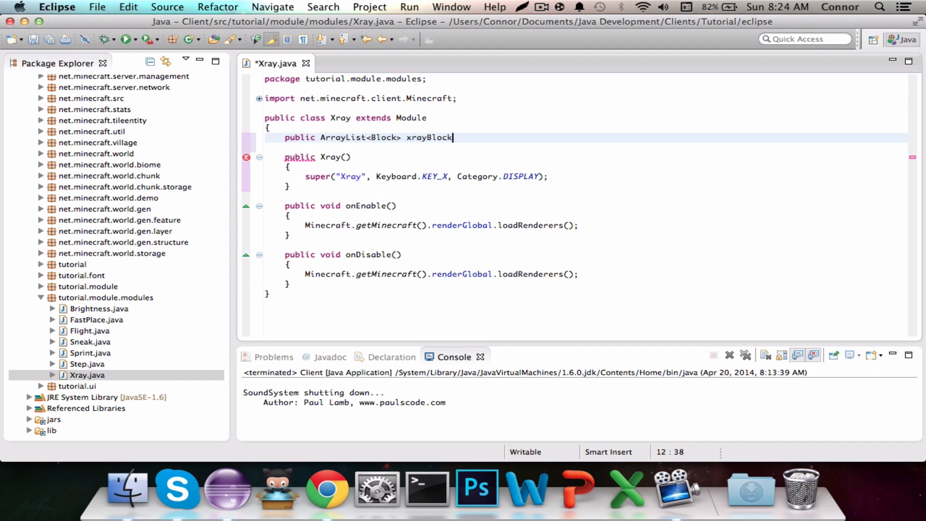
type("s = new")
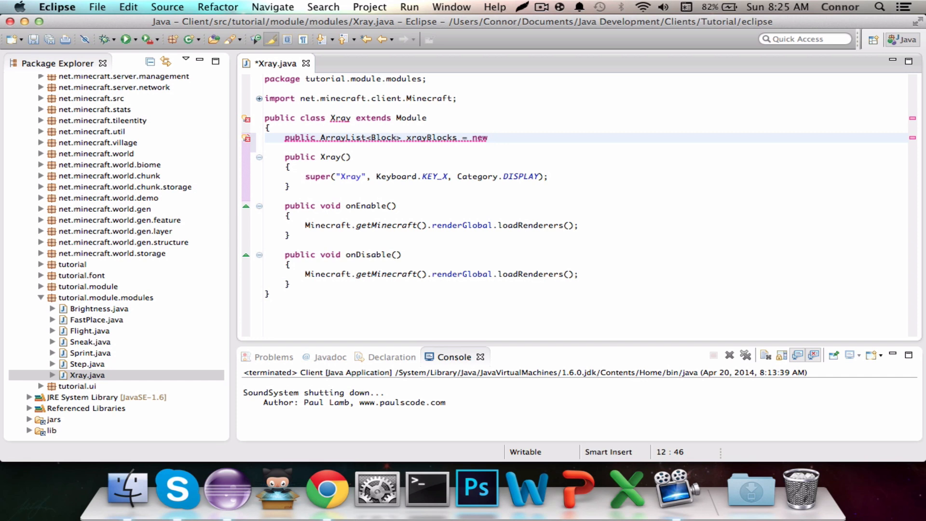
type("ArrayLIst")
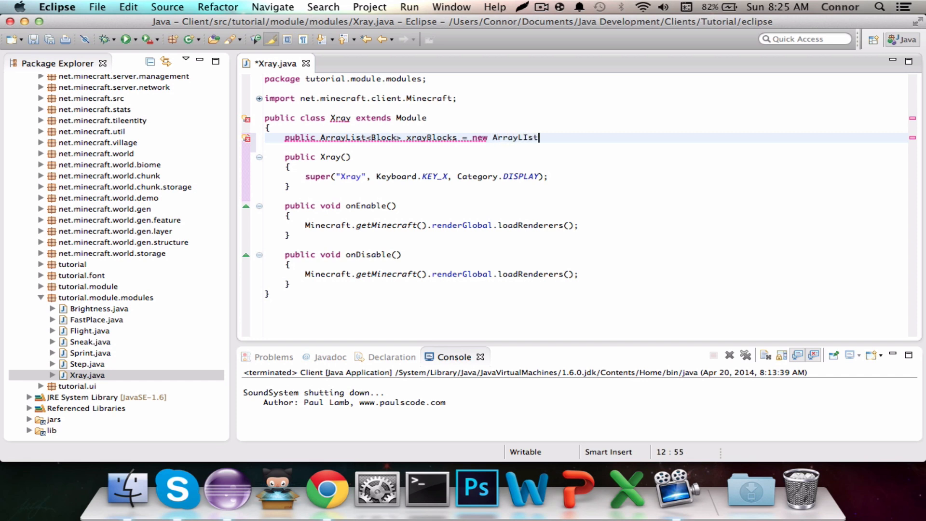
type("<Blo")
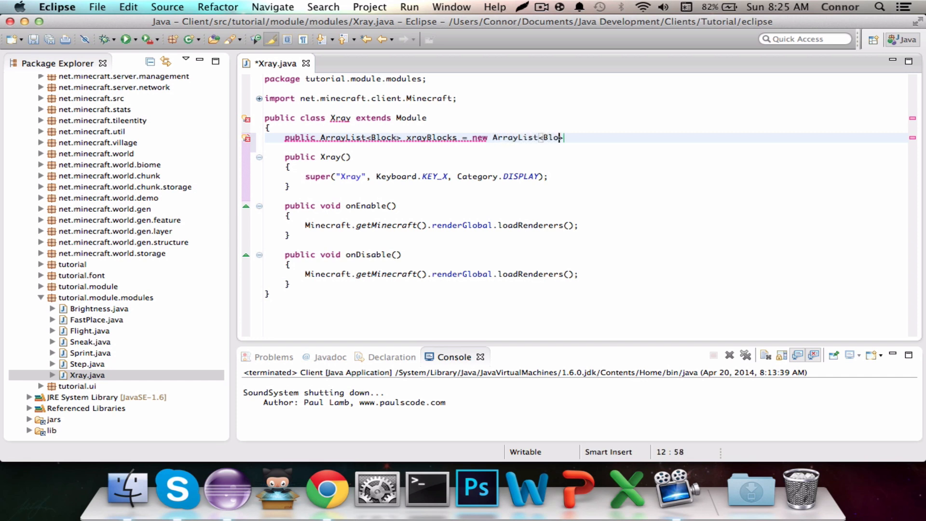
type("ck>();")
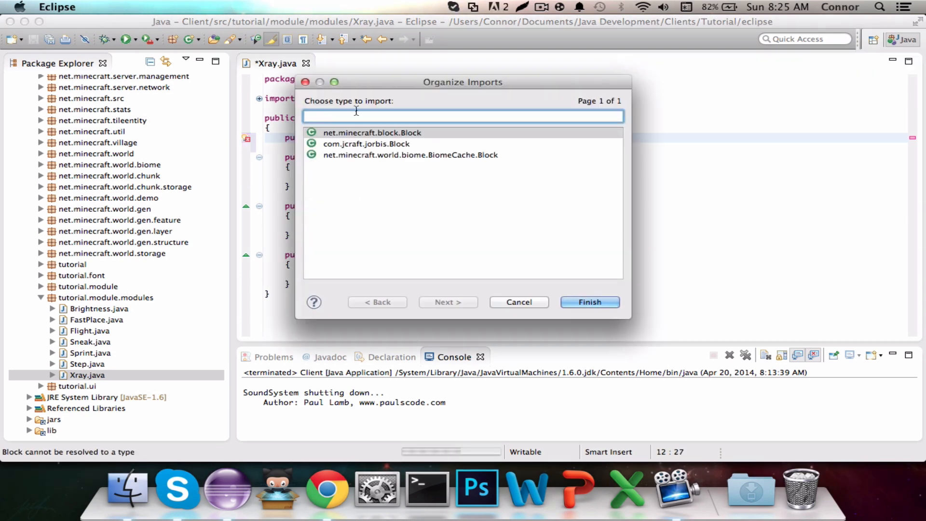
left_click(588, 302)
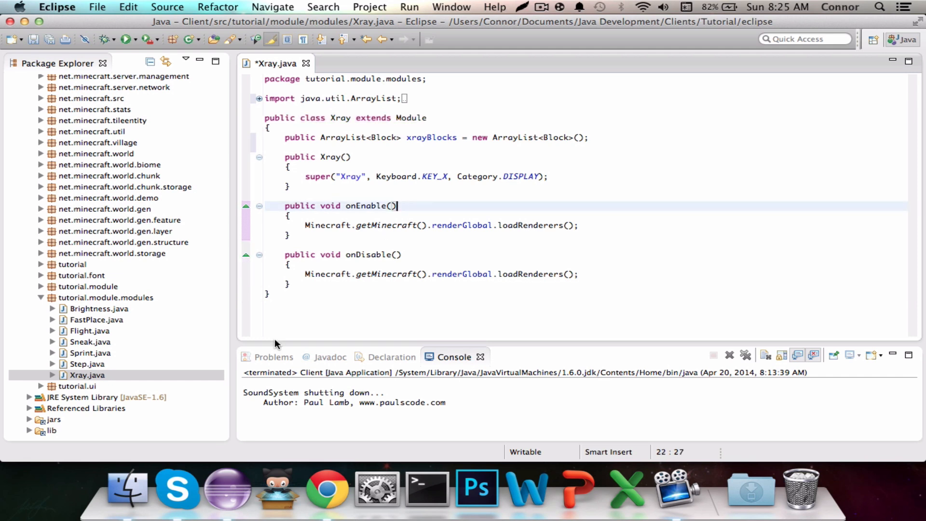
Declare the method 'public boolean isXrayBlock(Block blockToCheck)'.
type("p")
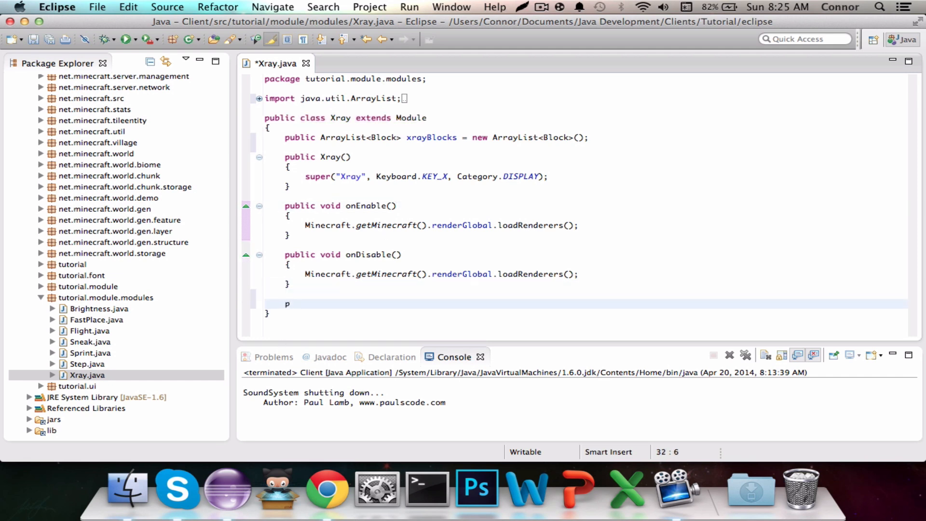
type("ublic boolean")
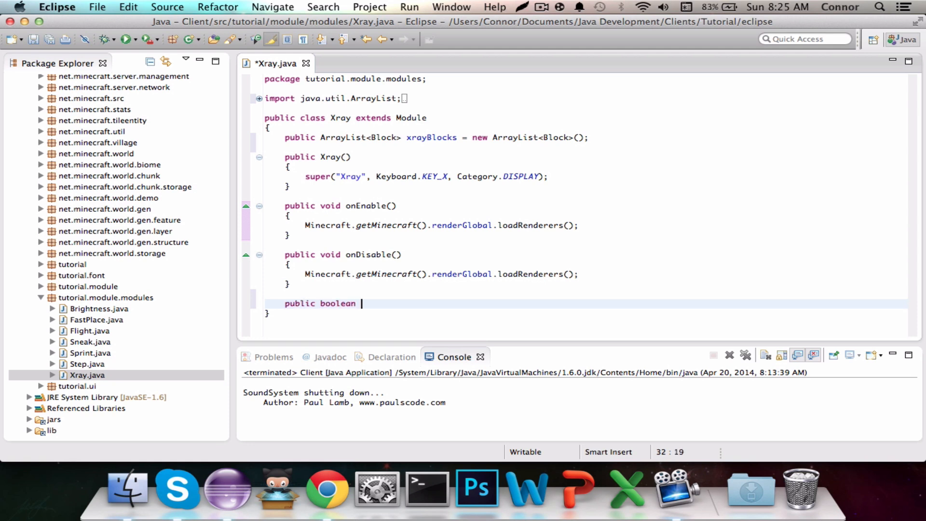
type("is")
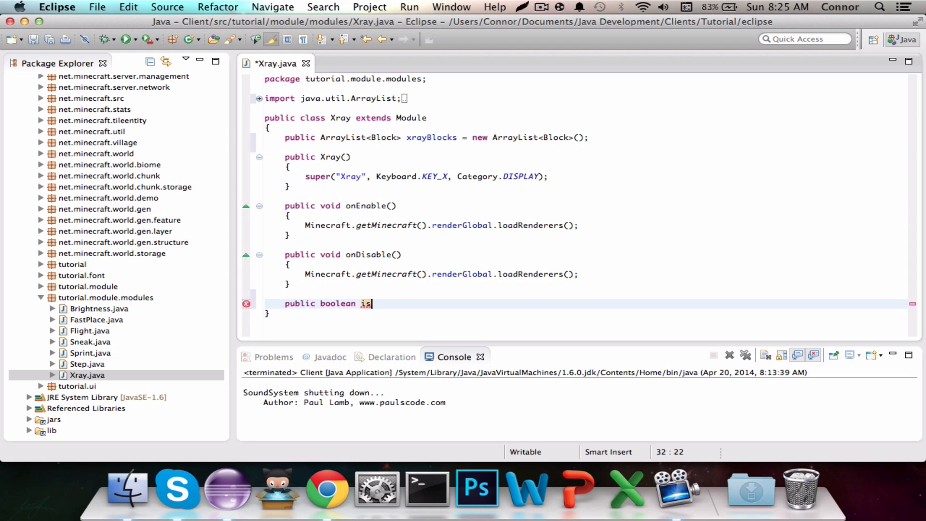
type("XrayBlock(B")
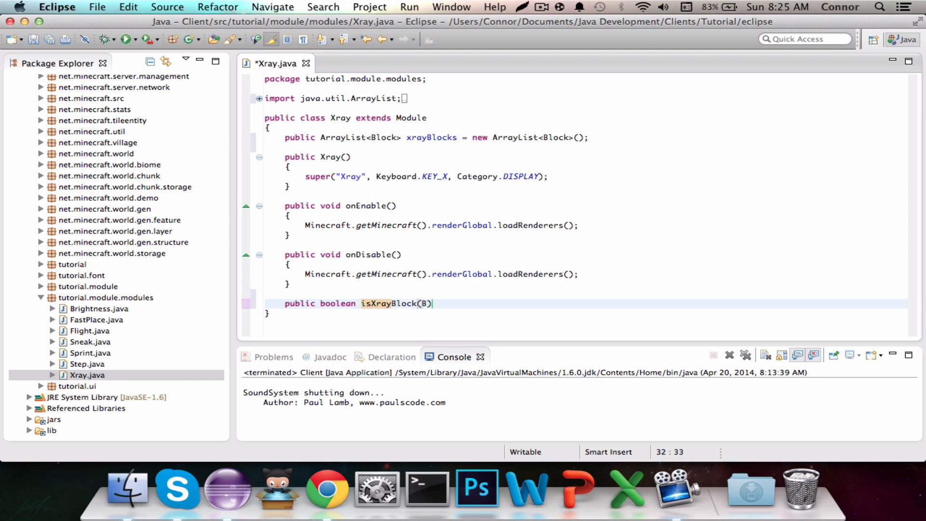
type("Block blockTOC")
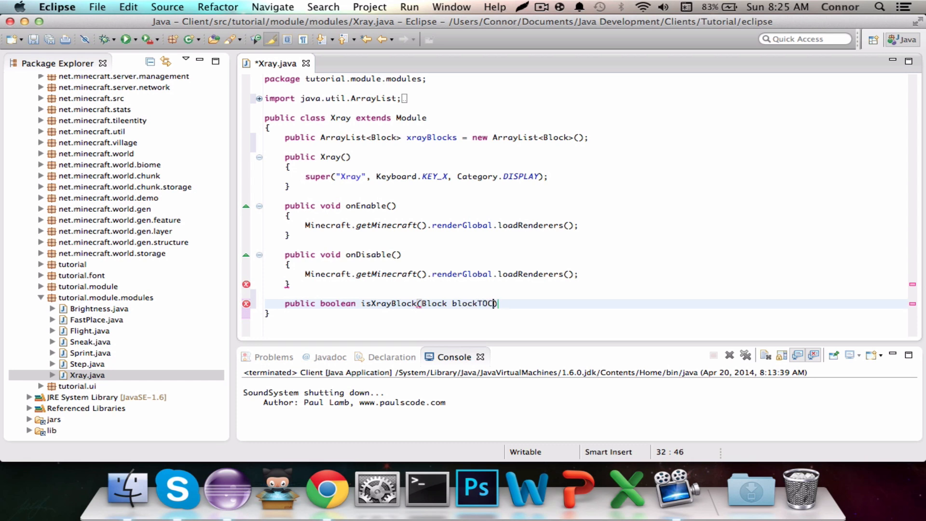
type("heck")
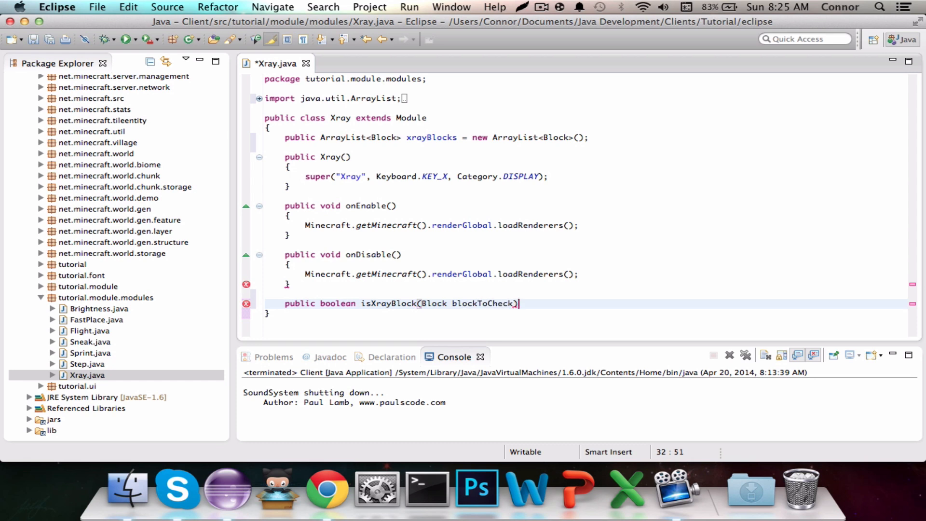
key("Return")
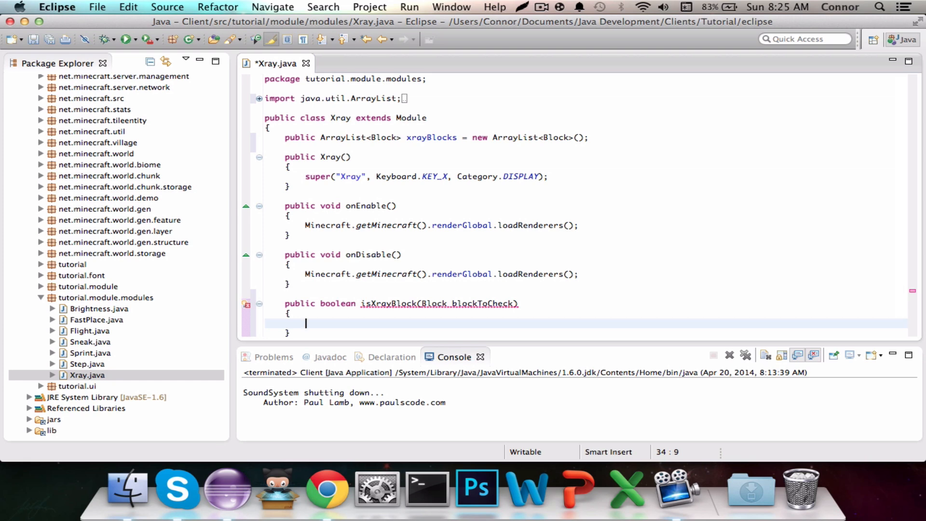
Return true if this.xrayBlocks contains blockToCheck, otherwise return false.
type("if()")
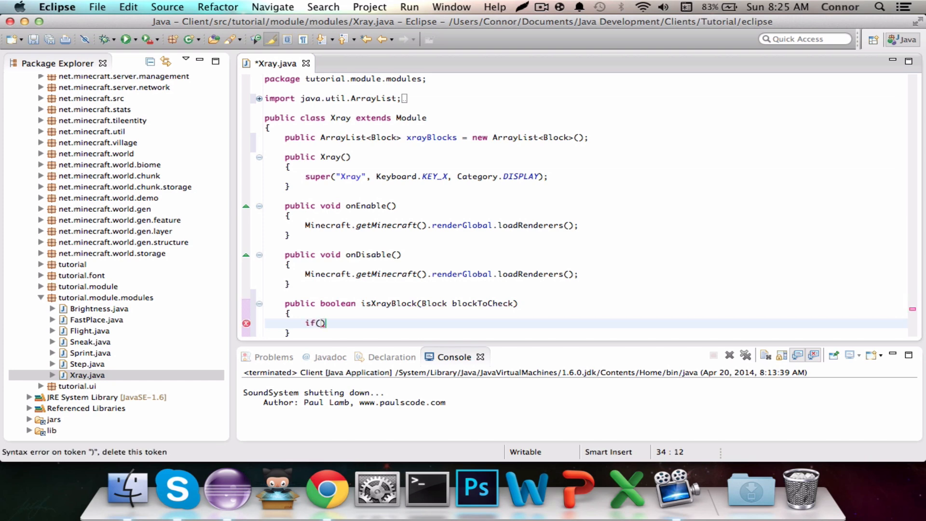
type("this.xrayBlocks.")
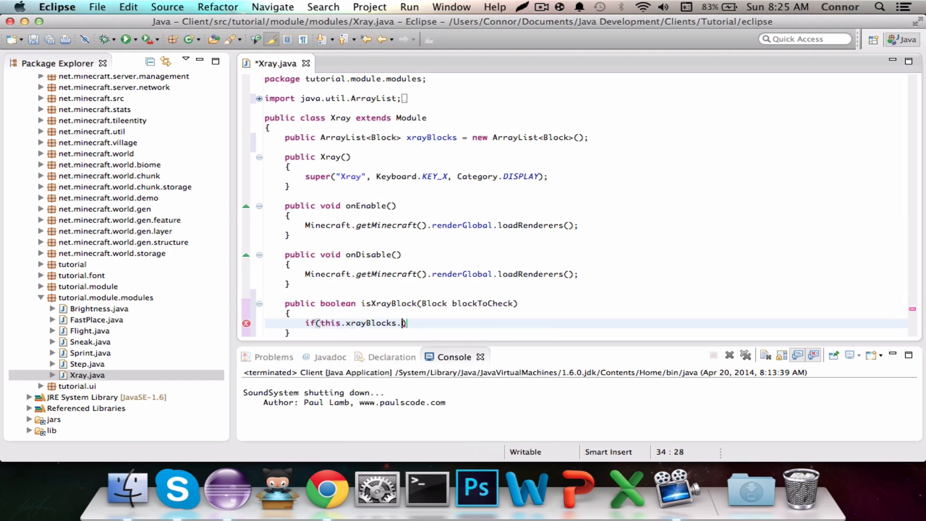
type("contains(blockTo")
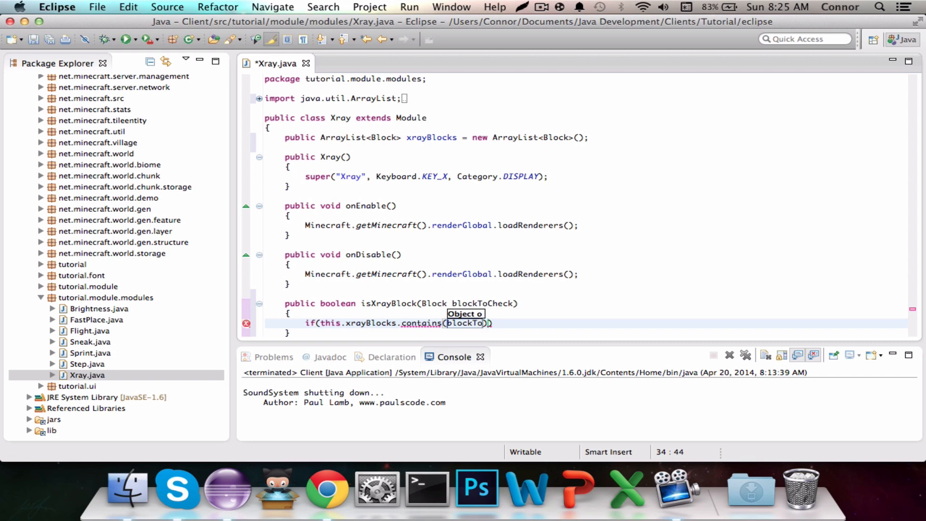
type("Check")
type("{")
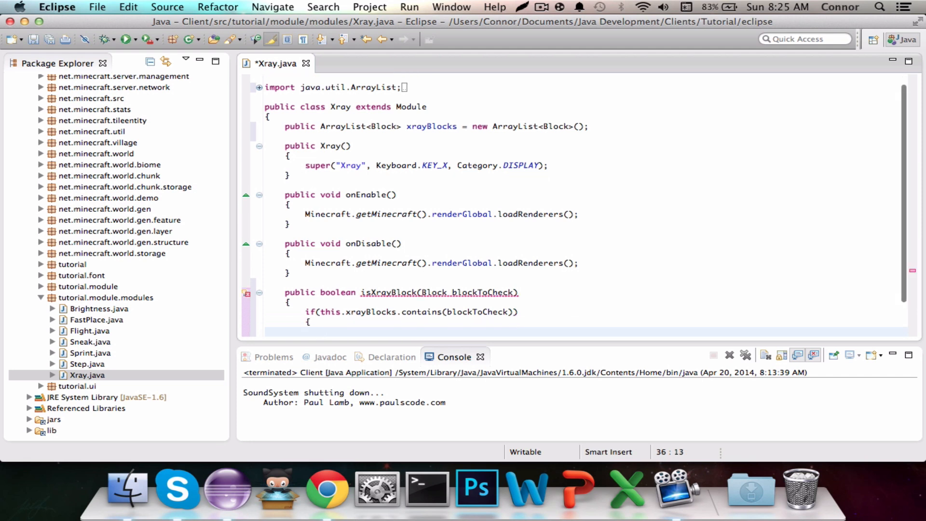
type("retu")
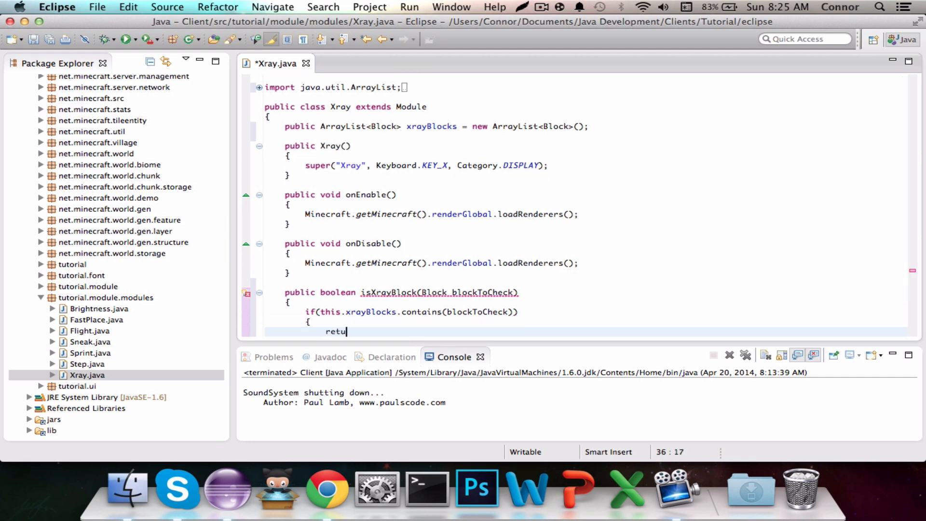
type("rn true;")
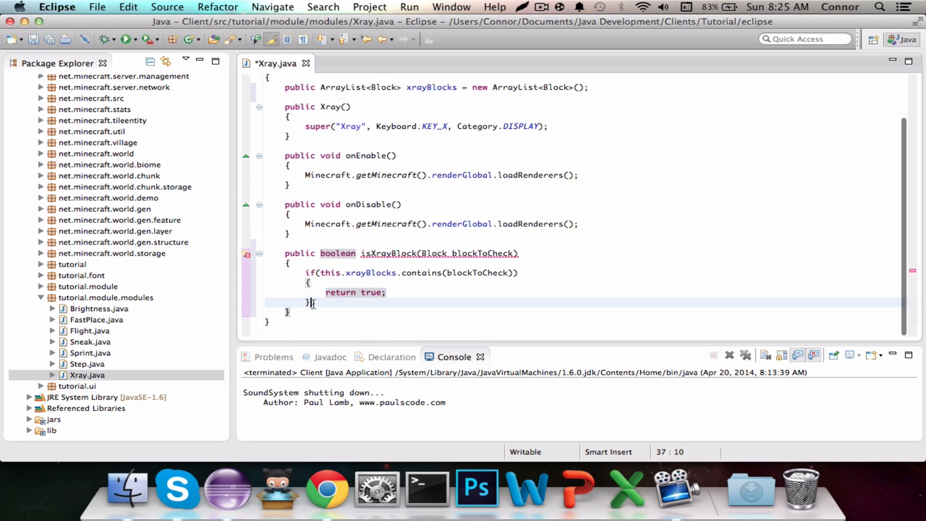
type("retur")
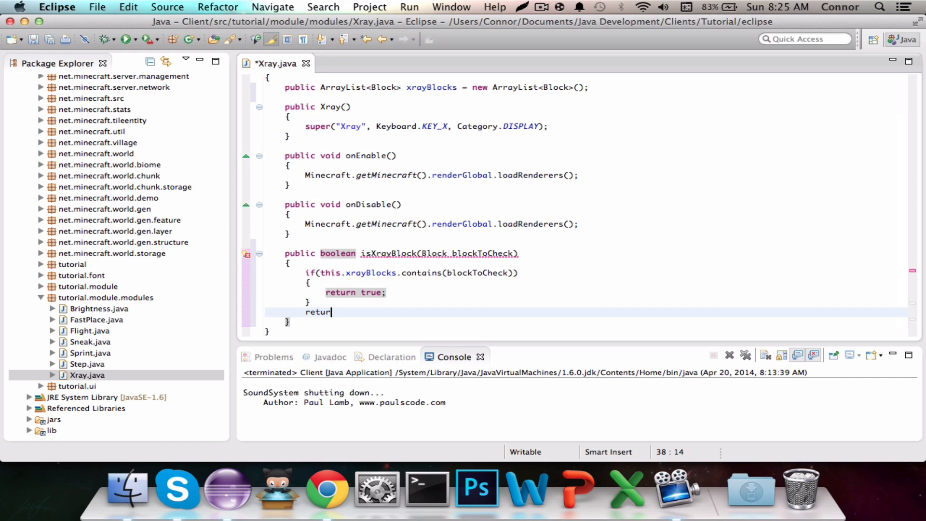
type("fal")
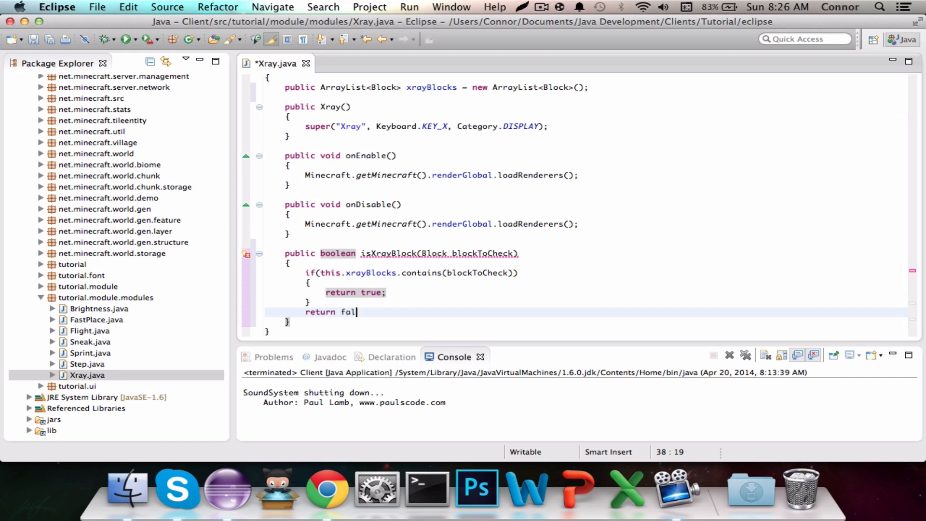
type("se;")
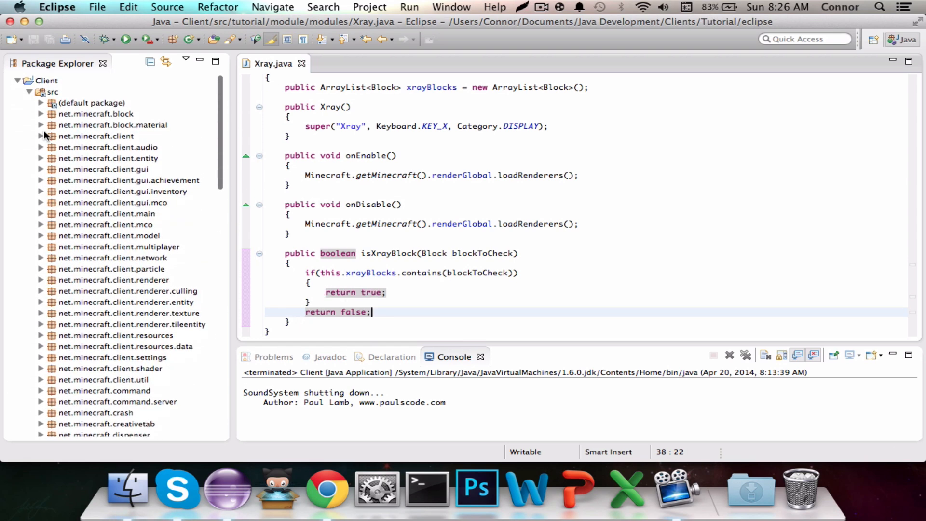
Expand the net.minecraft.block package to reach Block.java.
double_click(88, 124)
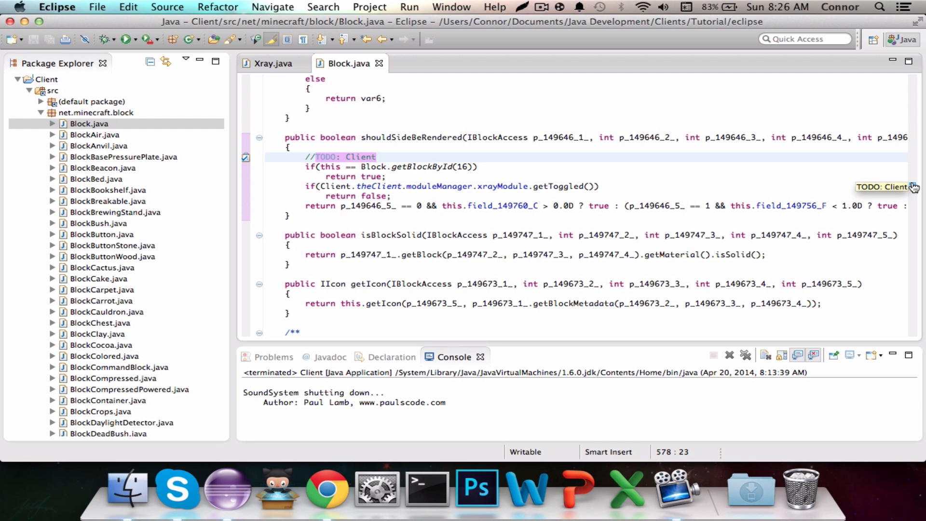
mouse_move(621, 189)
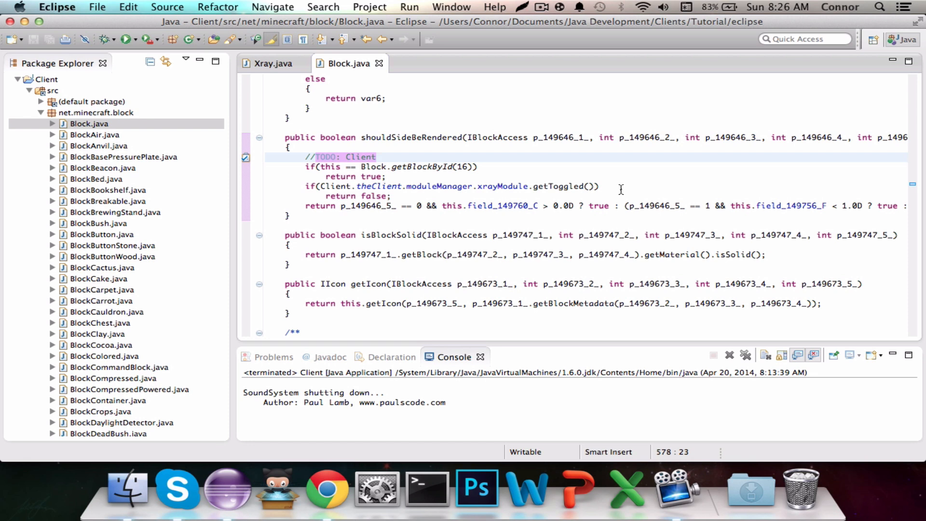
mouse_move(486, 171)
type("if(th")
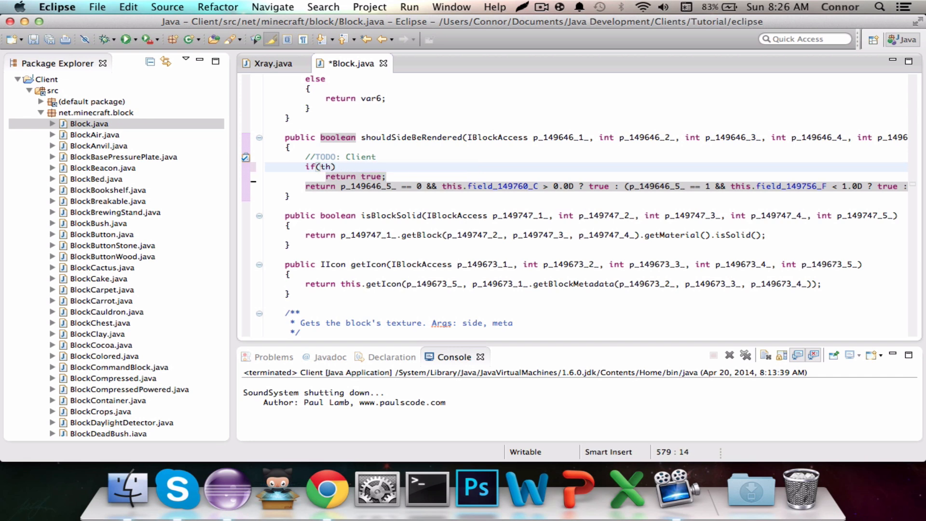
Fill the shouldSideBeRendered condition with Client.theClient.moduleManager.xrayModule.
type("Xray.")
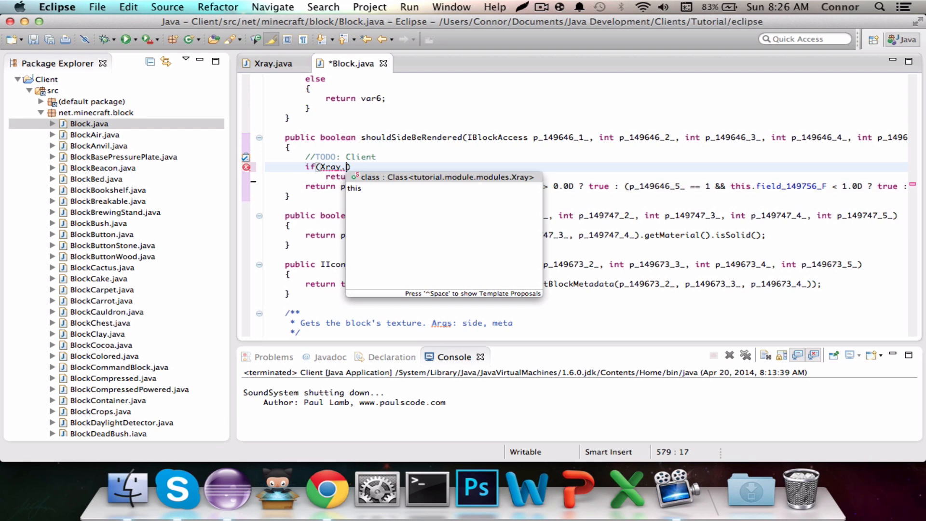
key("Backspace")
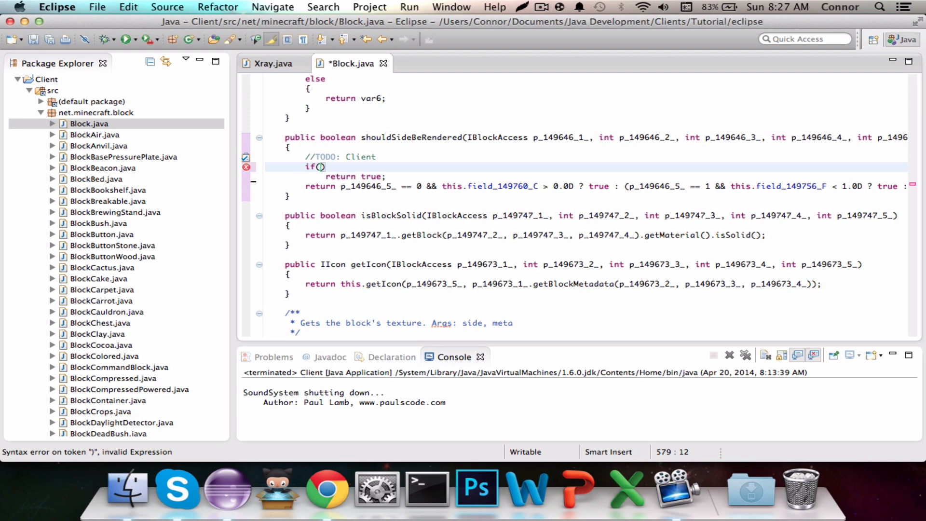
type("Client.th")
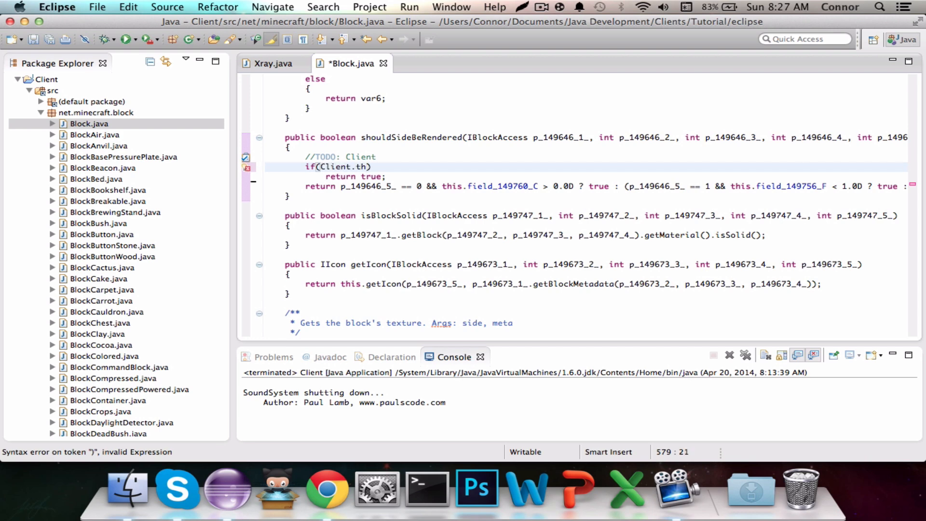
type("theClient.")
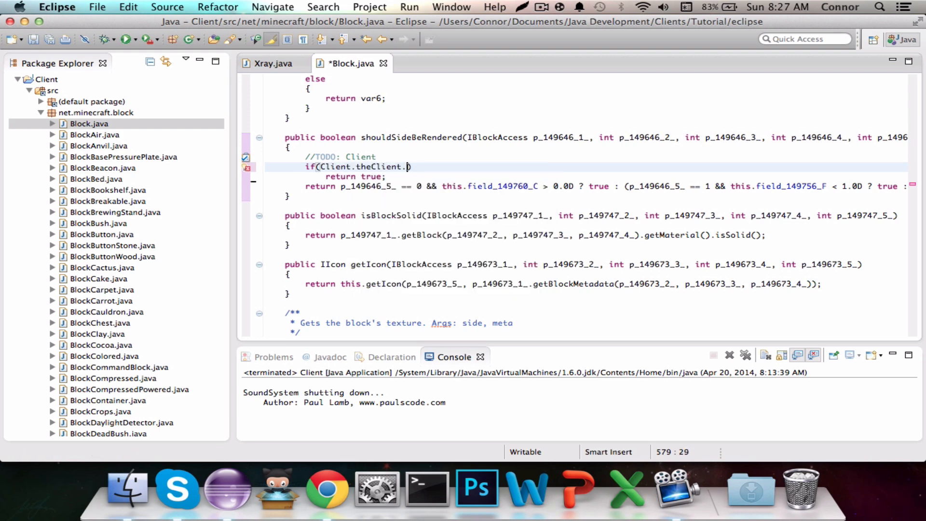
key("Backspace")
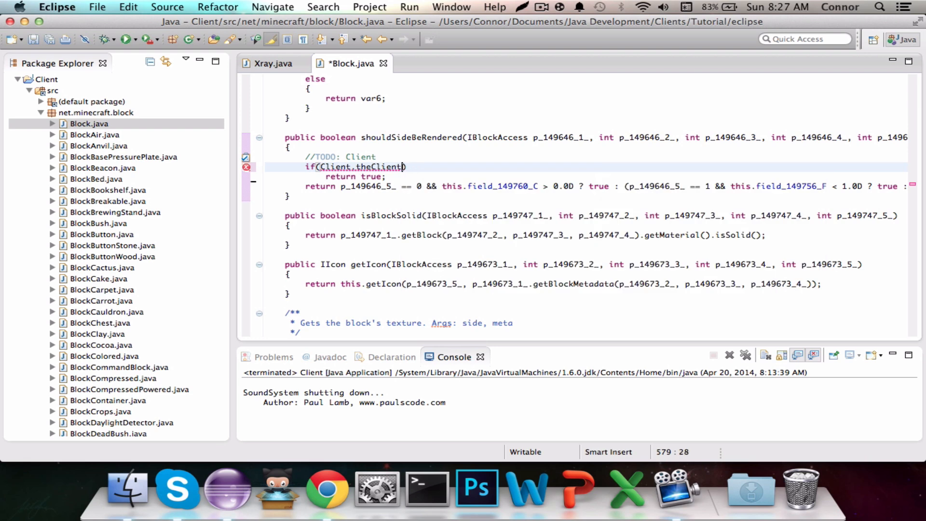
type(".moduleManager")
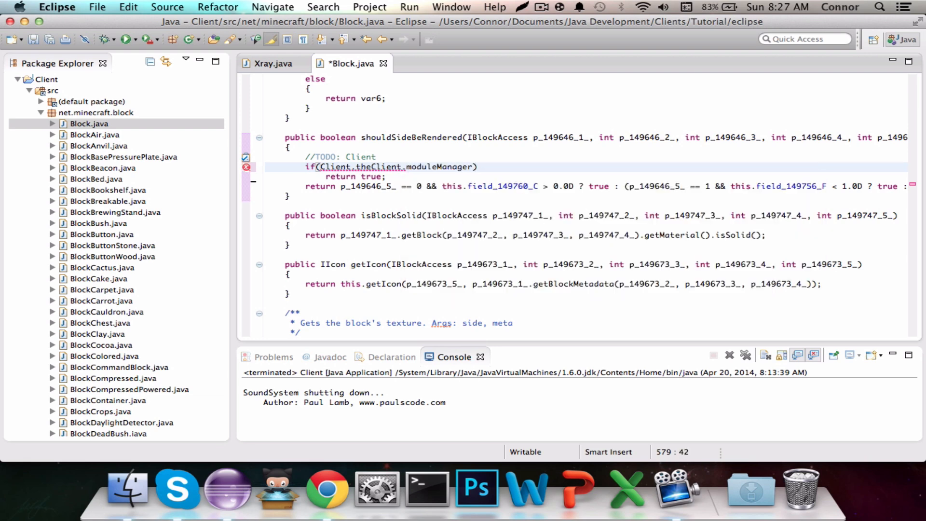
type(".xrayModule.isXrayBlock(this")
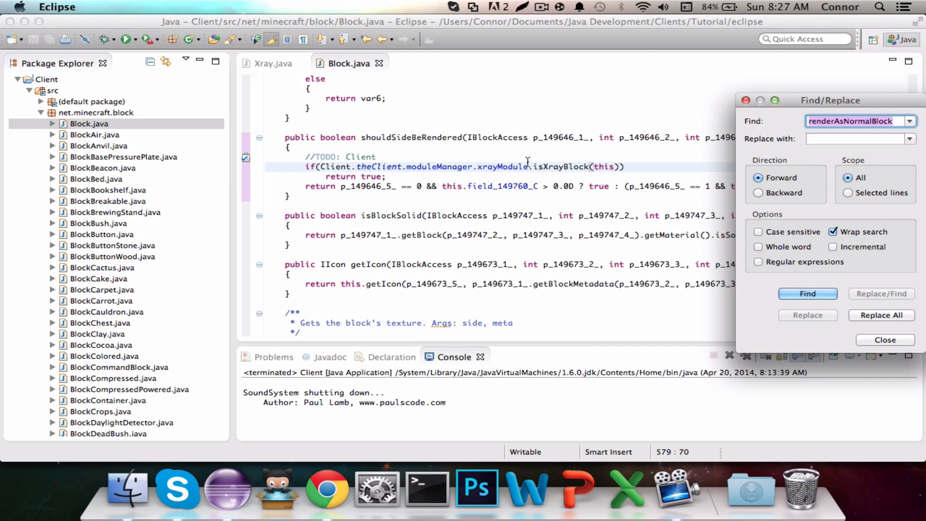
Jump to the renderAsNormalBlock definition and add the comment '//TODO: Client'.
left_click(807, 294)
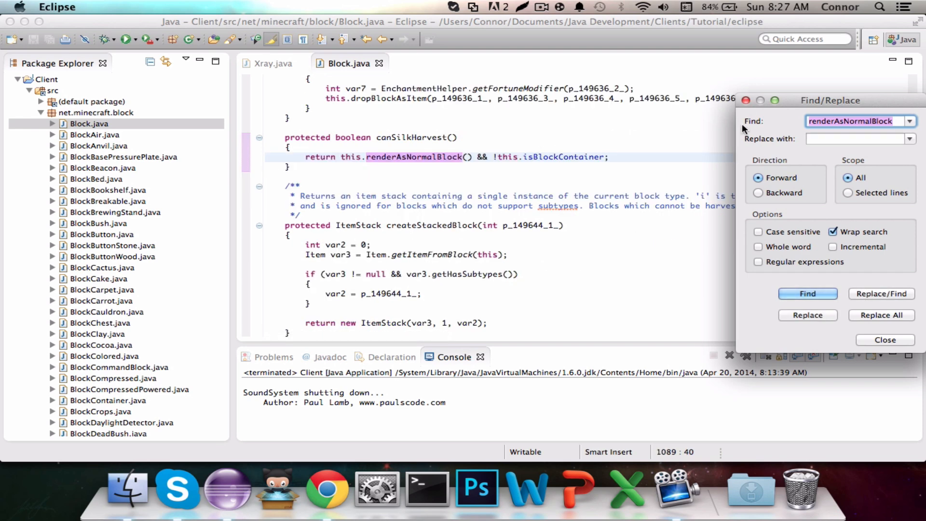
left_click(807, 294)
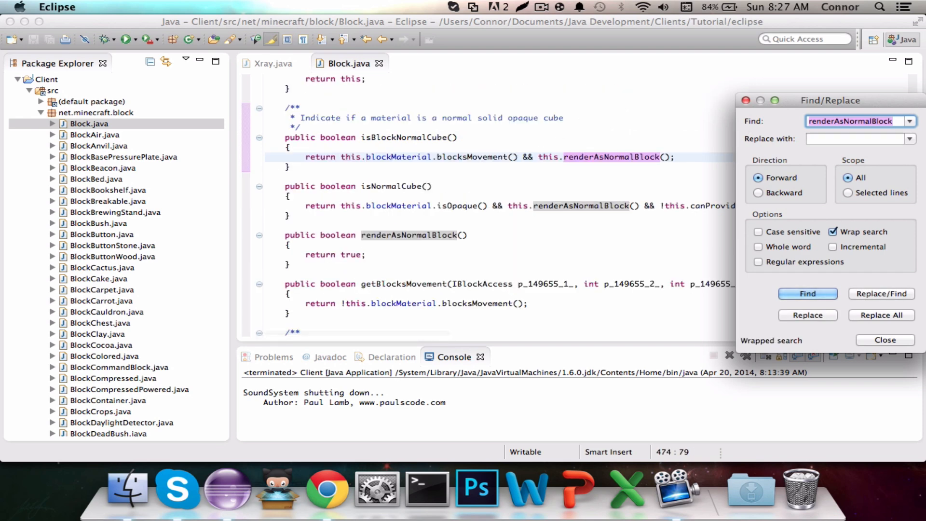
mouse_move(747, 110)
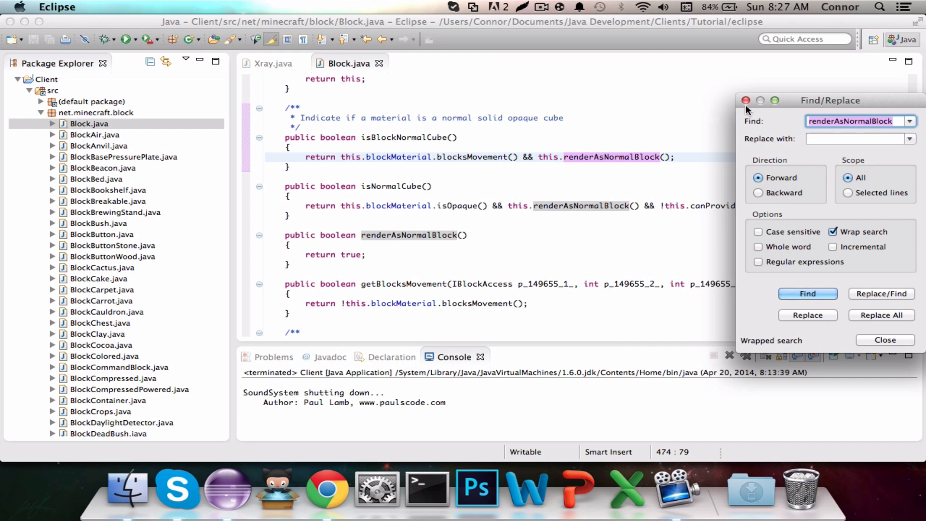
left_click(884, 340)
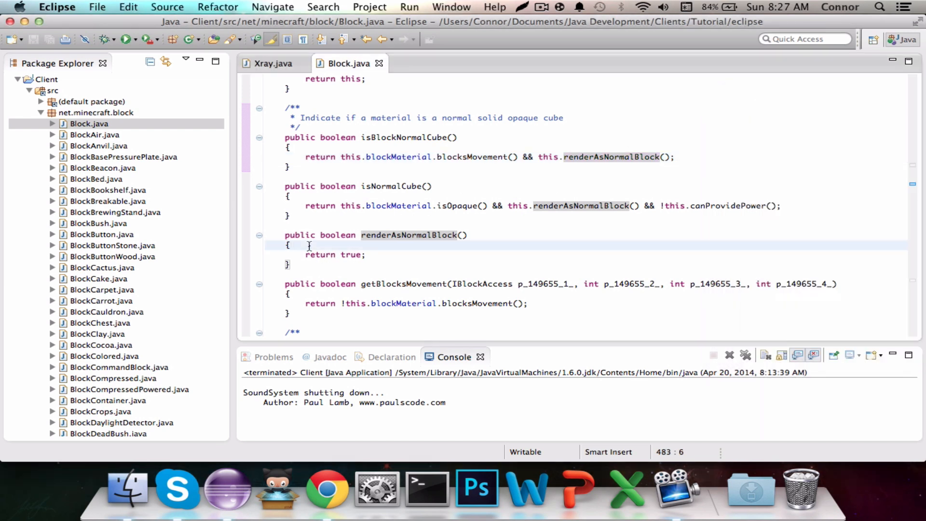
type("//TOD")
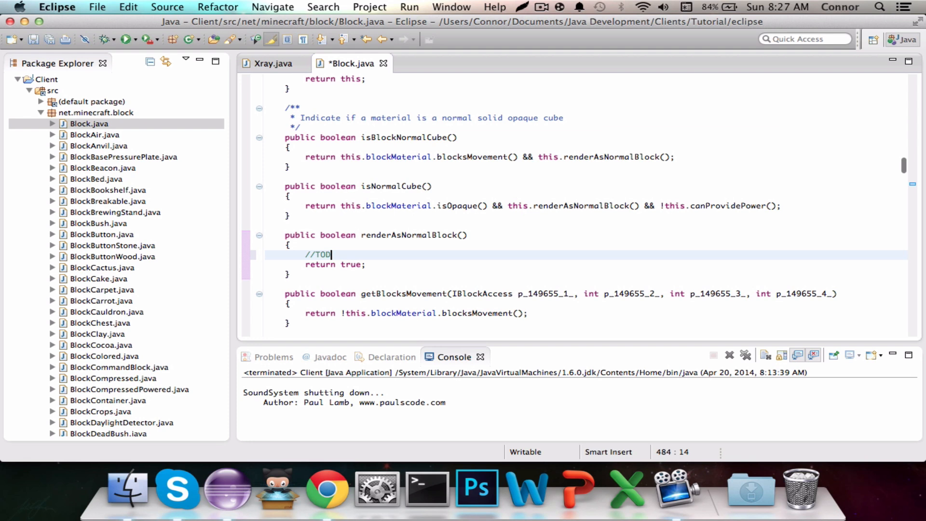
type("O: Client")
left_click(586, 264)
type("!")
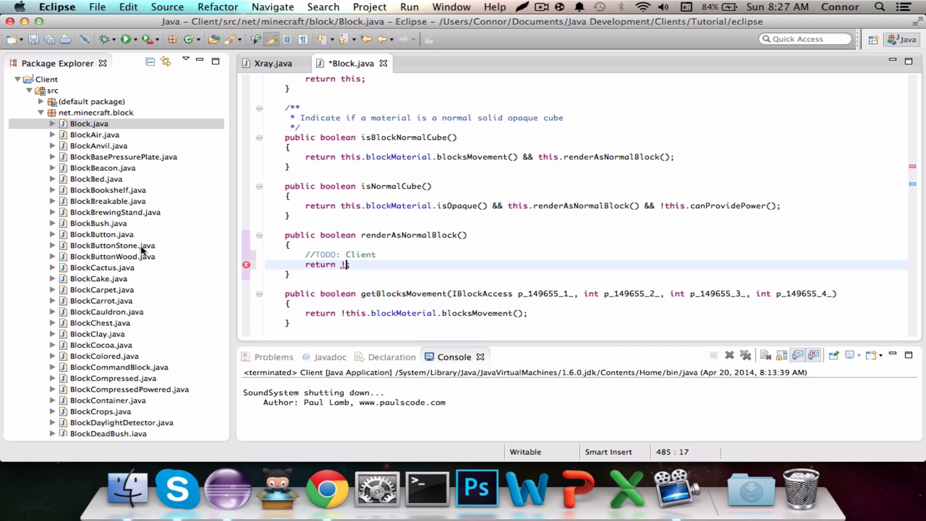
Scroll the Package Explorer to bring the tutorial packages into view.
scroll("down", 3)
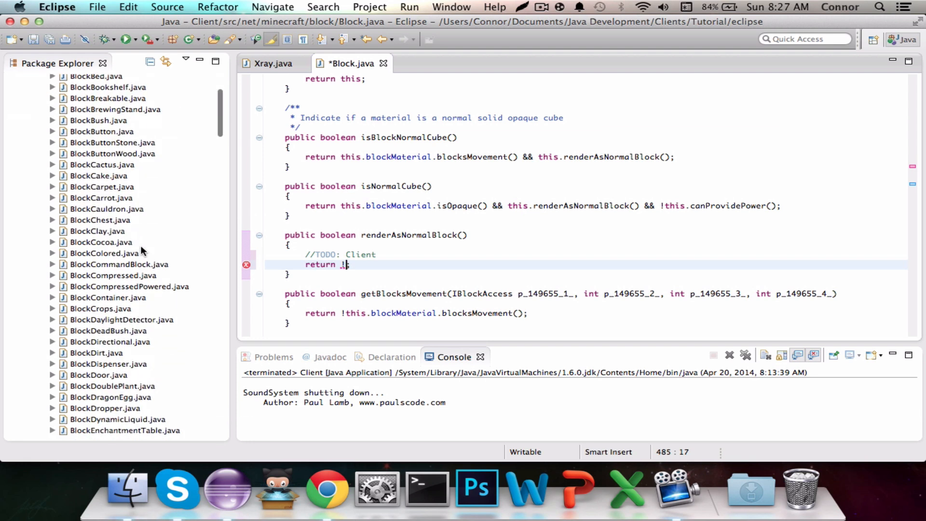
scroll("down", 3)
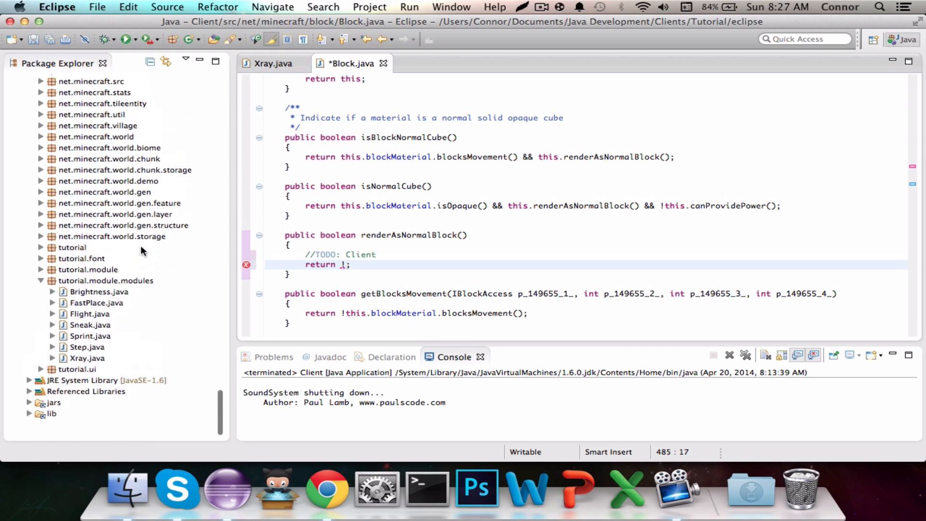
scroll("up", 3)
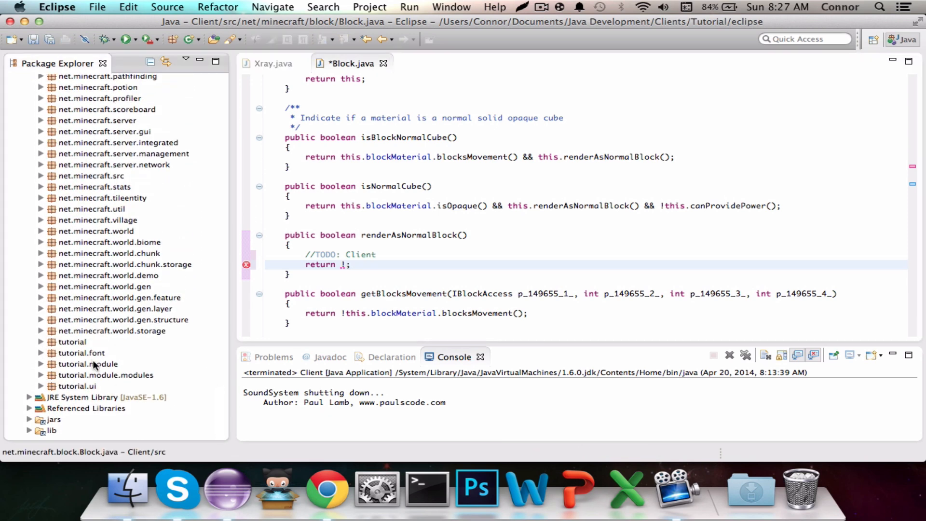
Create the class XrayUtils in package tutorial.utils from the tutorial package.
right_click(72, 342)
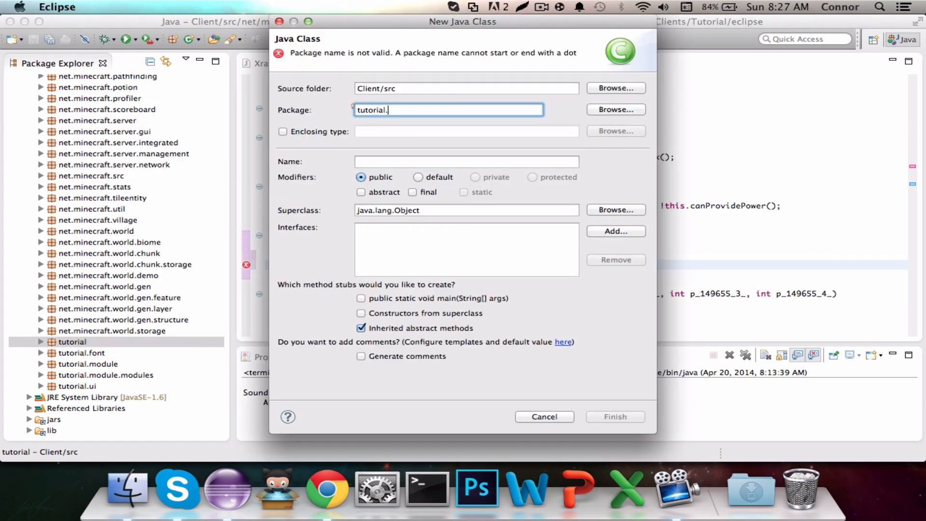
type("utils")
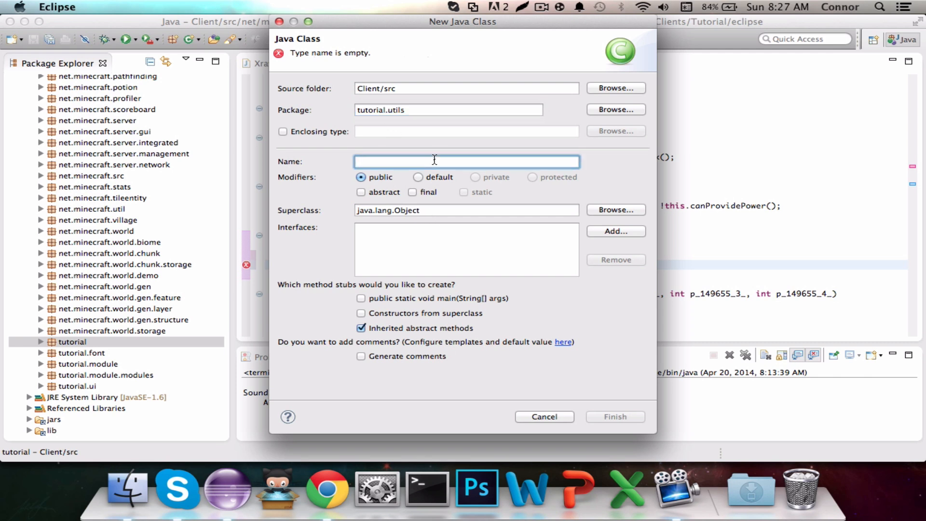
type("XrayUtil")
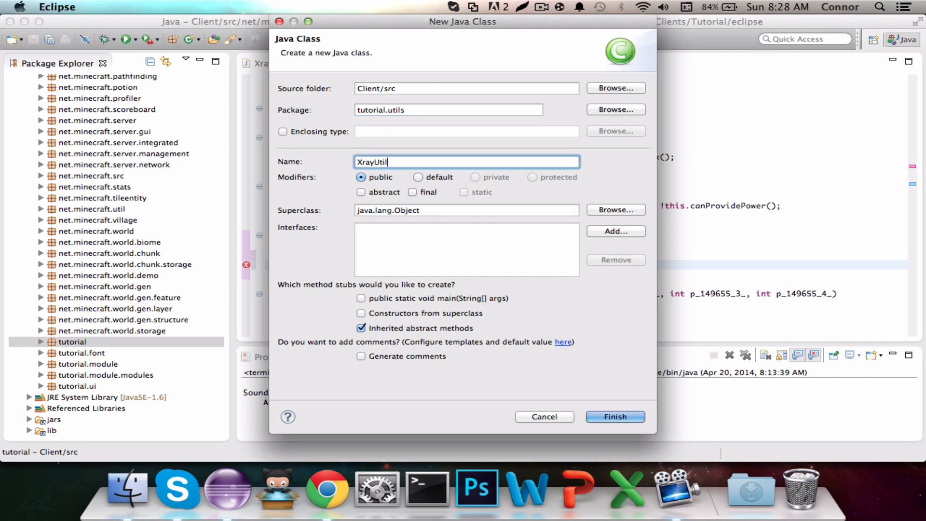
left_click(614, 416)
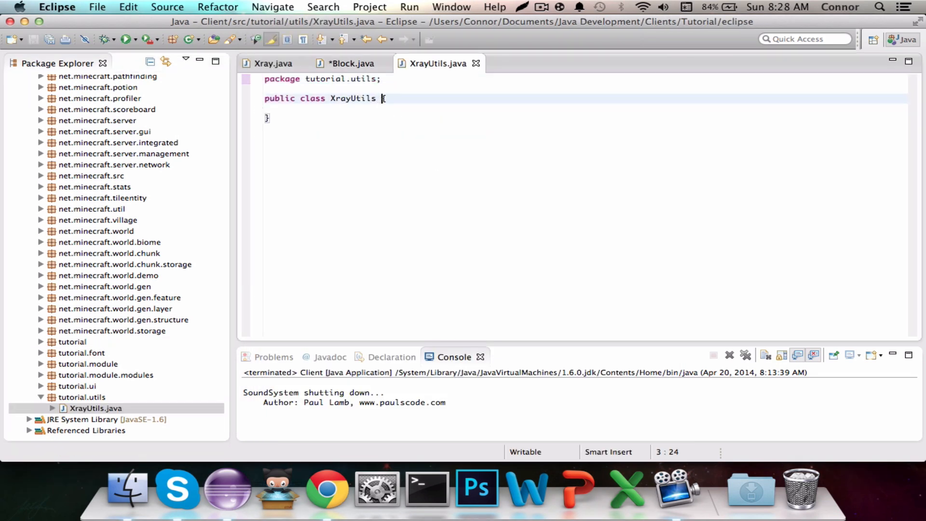
Add 'public static int xrayOpacity = 110;' and 'public static boolean isXray;' to XrayUtils.
type("{")
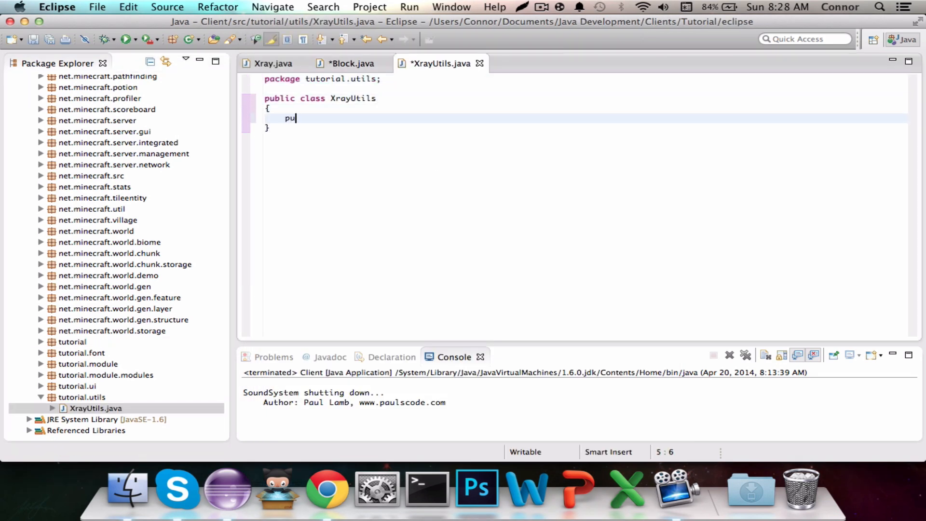
type("blic atatic")
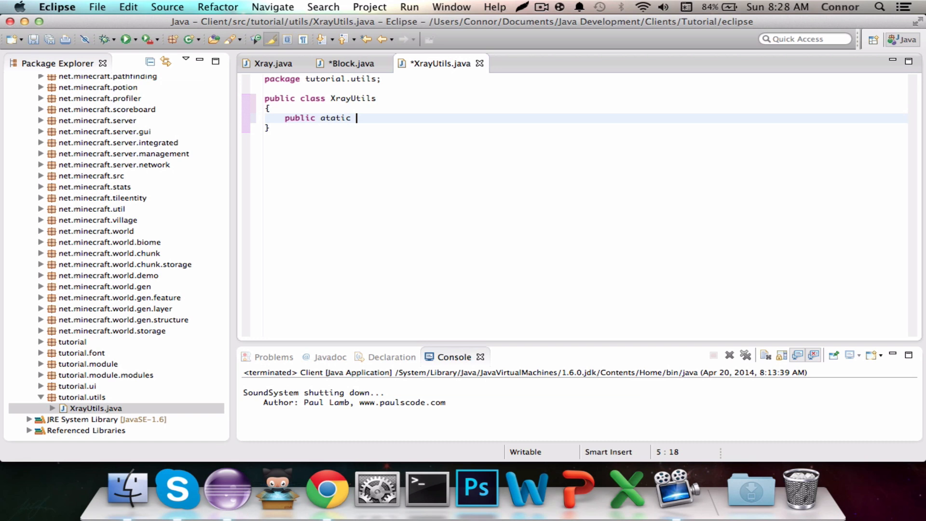
key("backspace")
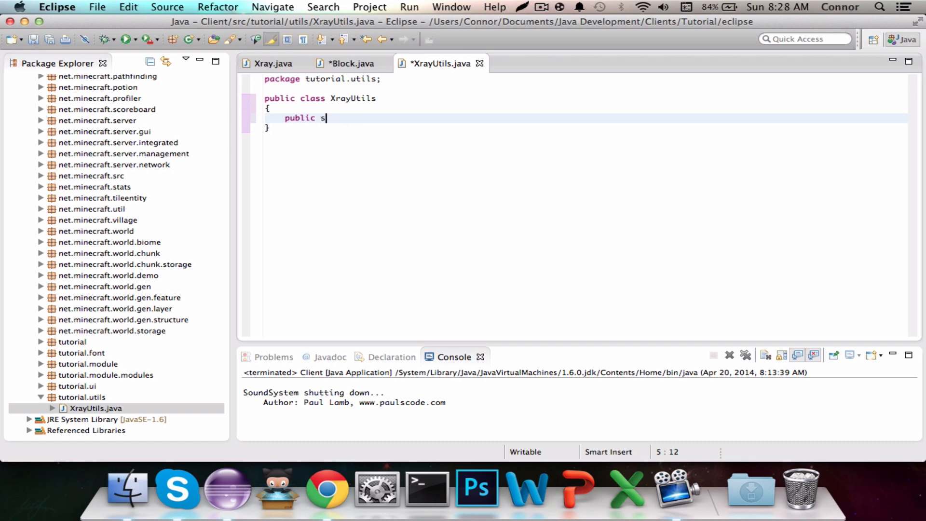
type("tatic")
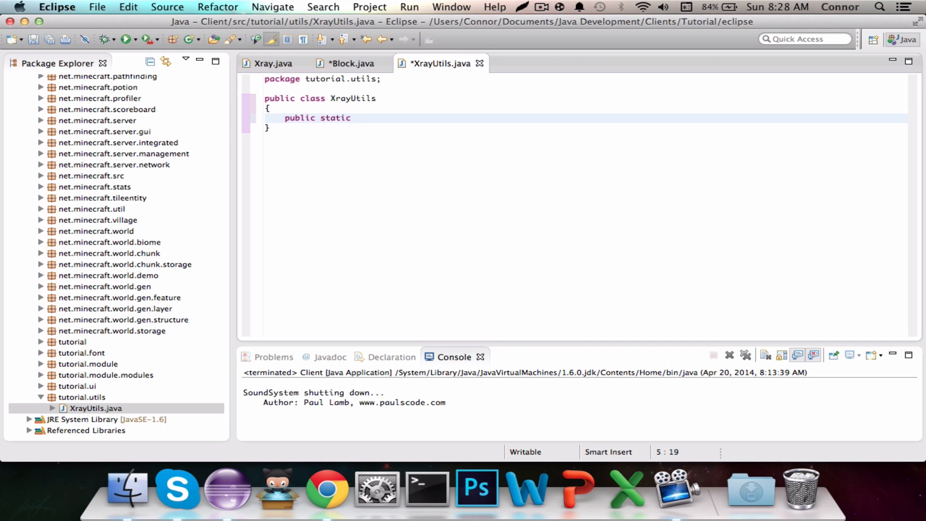
type("int xr")
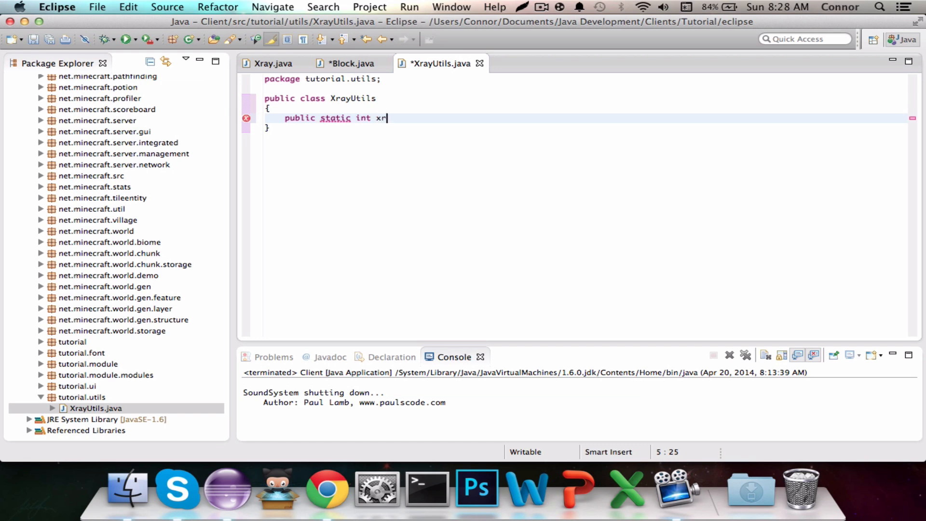
type("ayOpacity = 110")
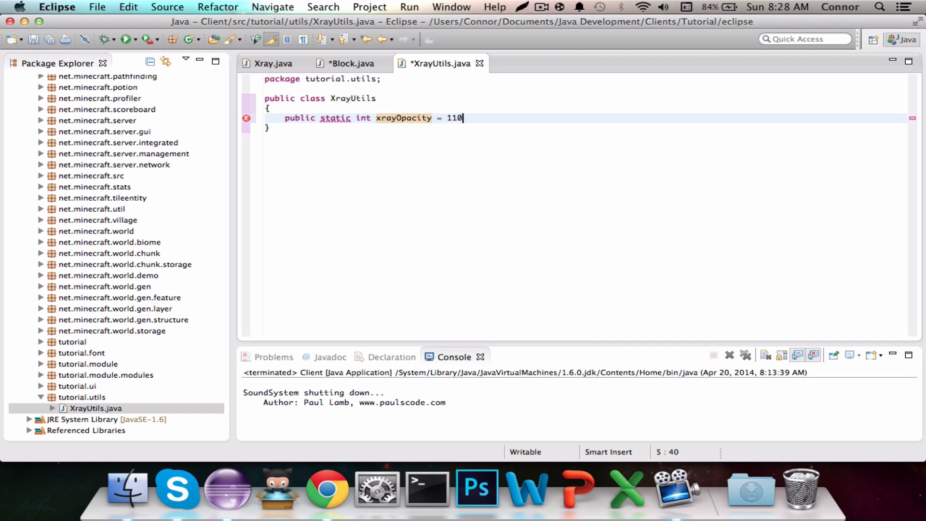
type(";")
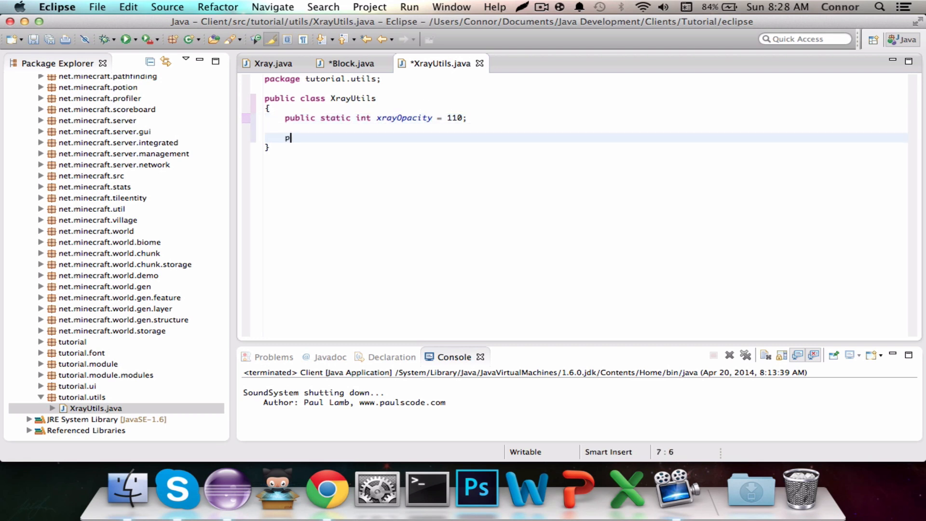
type("ublic s")
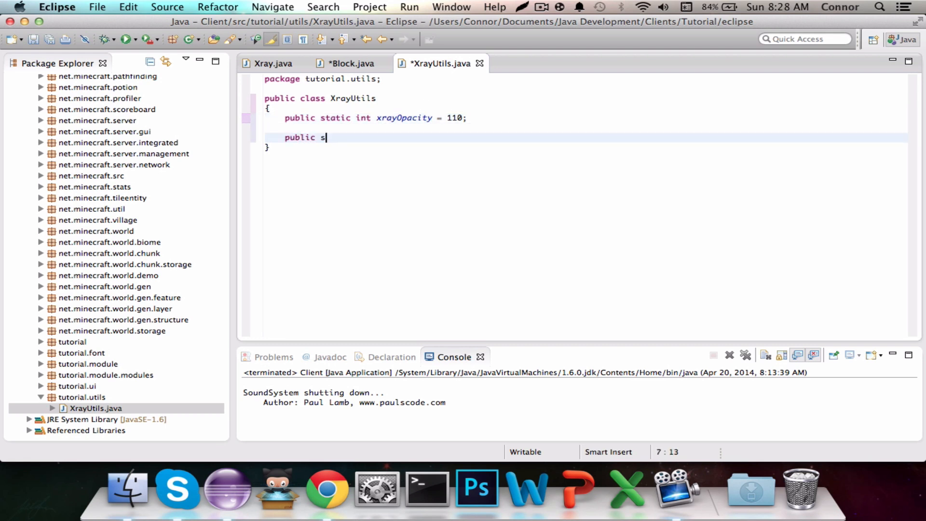
type("tatic boo")
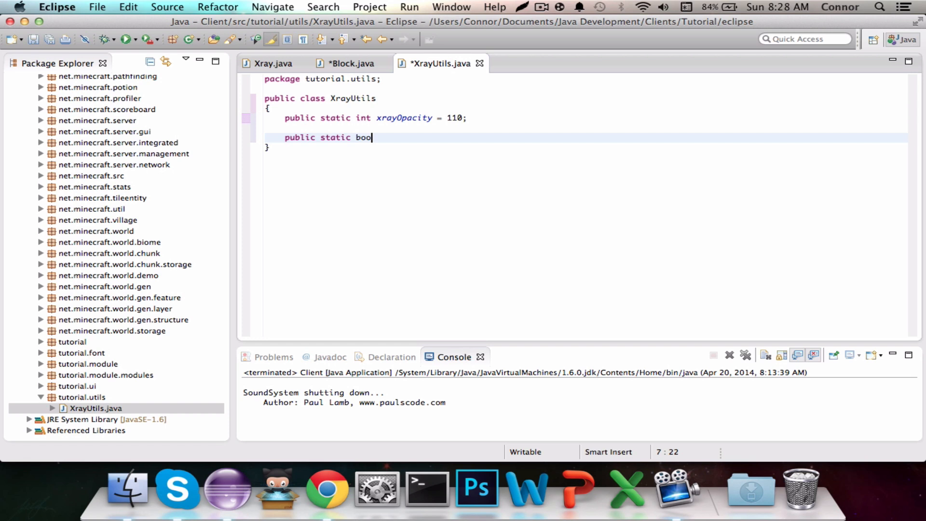
type("lean is")
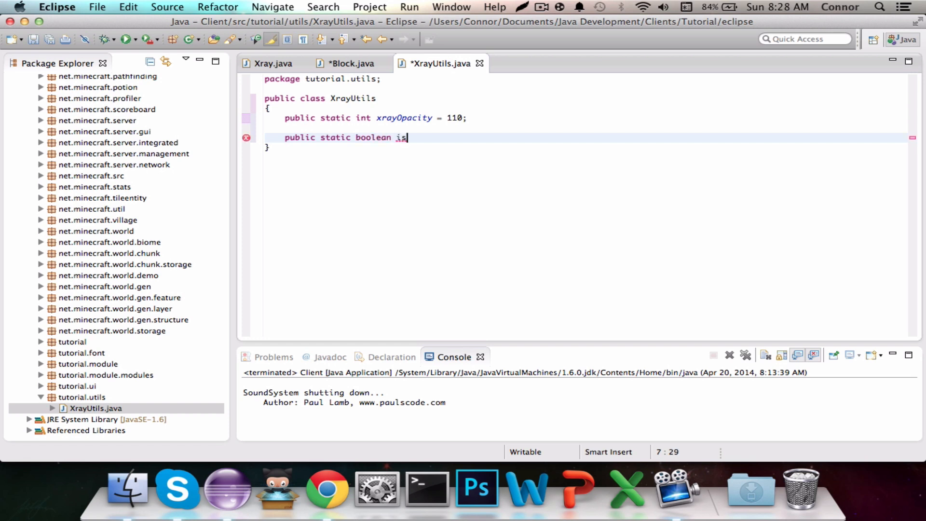
type("Xray")
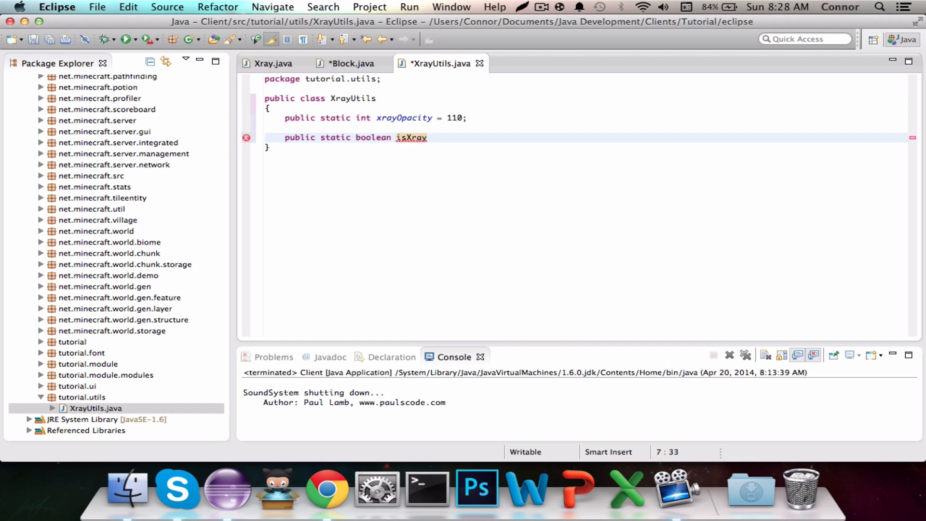
type(";")
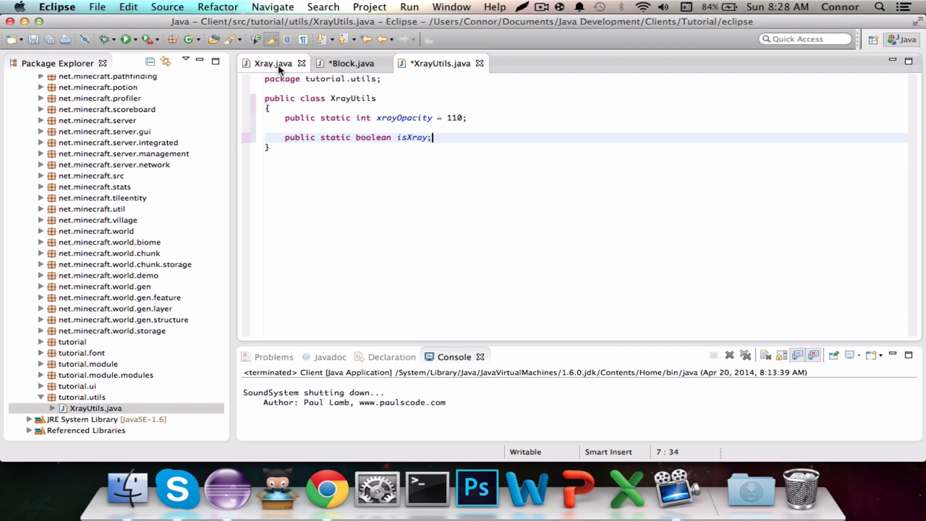
Switch through the Xray.java and Block.java tabs, close XrayUtils.java, and return to Xray.java.
left_click(271, 63)
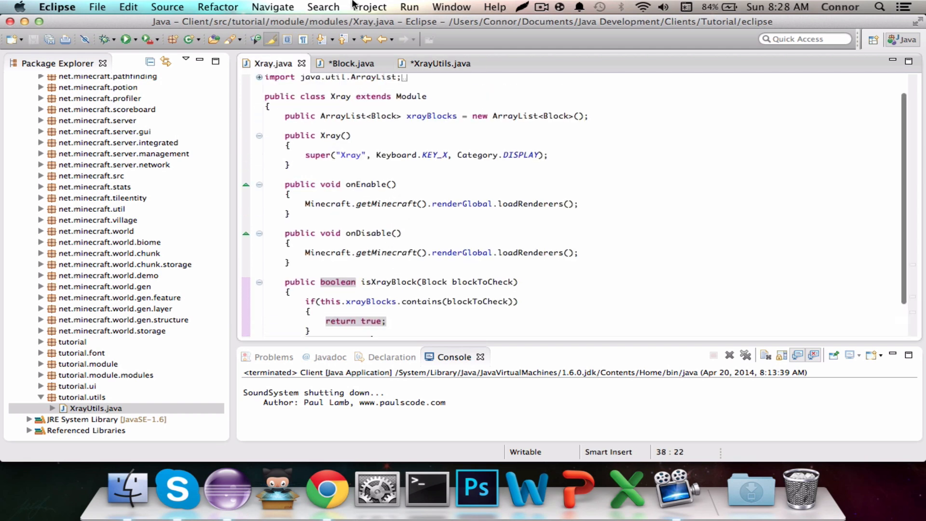
left_click(352, 63)
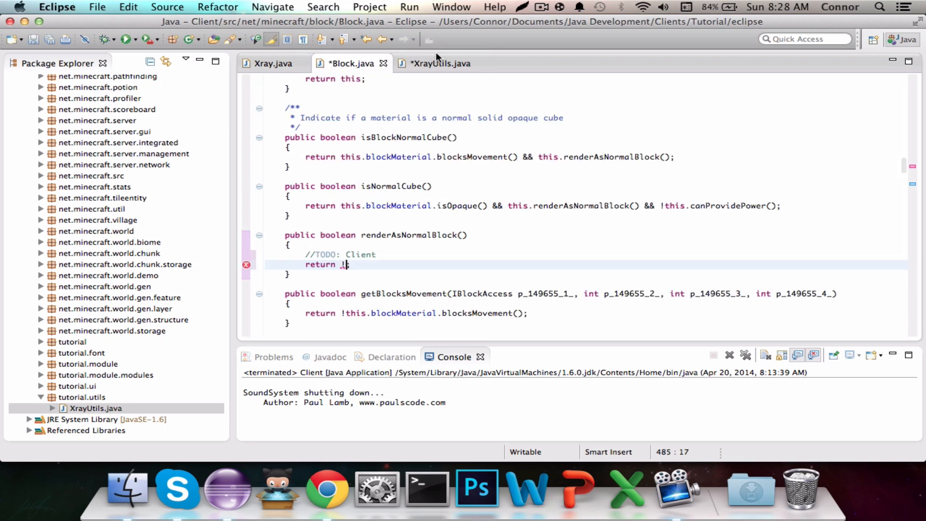
left_click(437, 63)
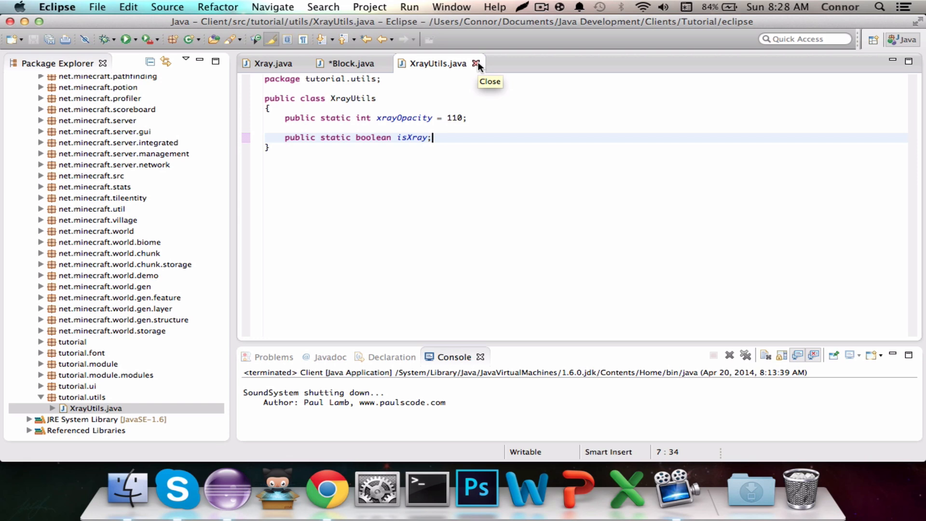
left_click(477, 63)
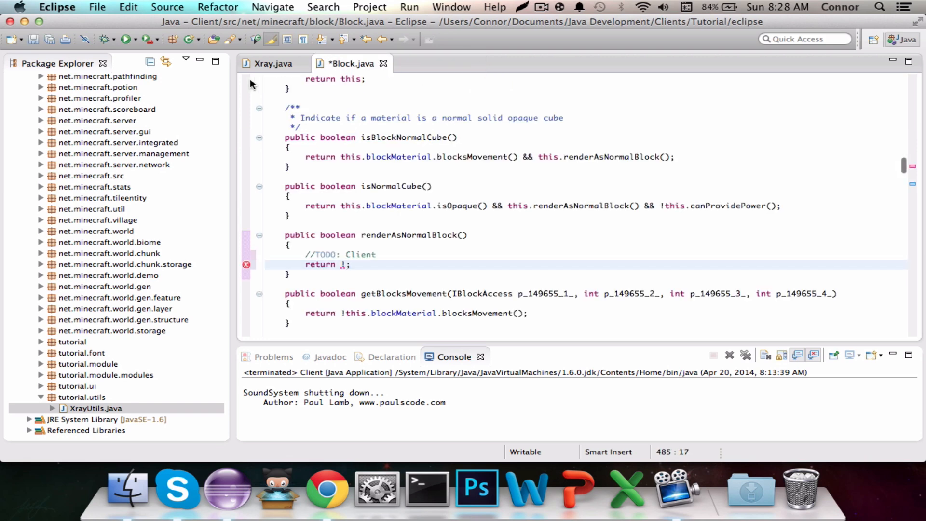
left_click(272, 63)
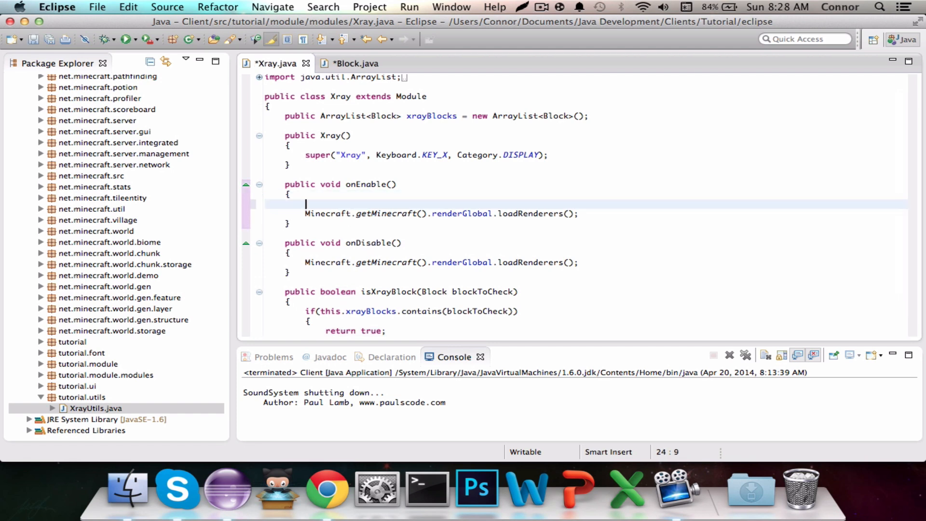
In Xray.java, set XrayUtils.isXray = true in onEnable and false in onDisable.
type("XrayI")
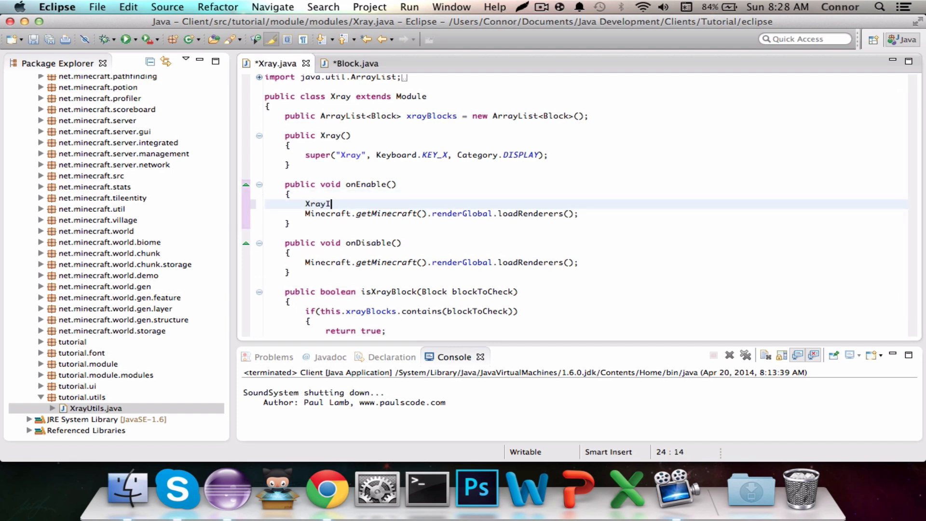
type("Utils.i")
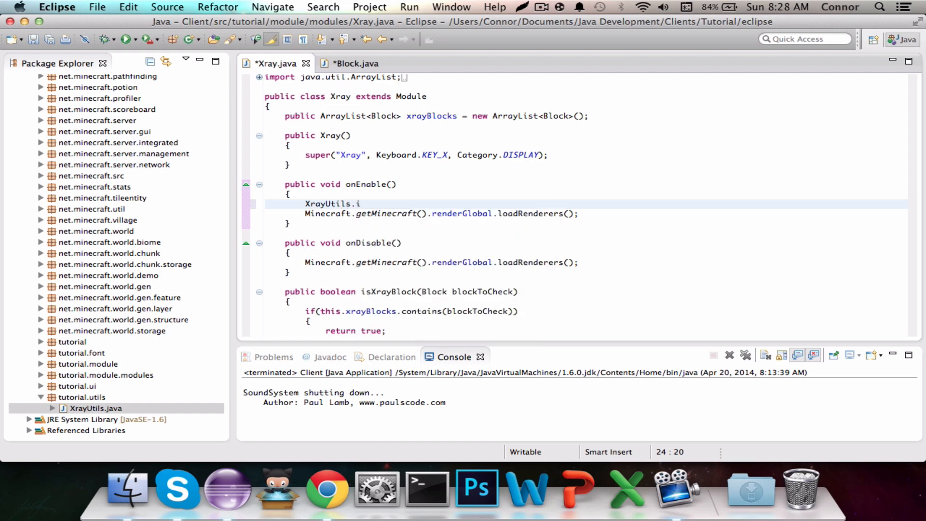
type("sXray = tur")
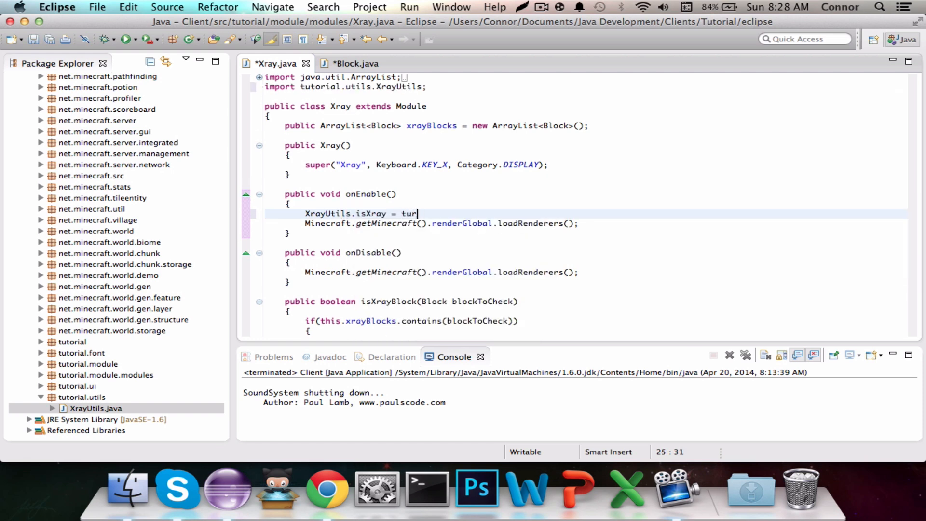
type("e;")
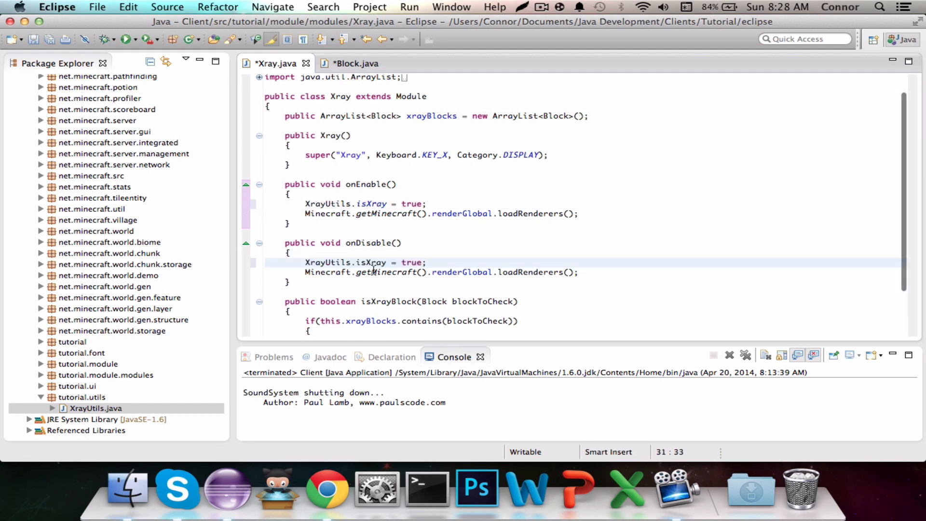
type("f")
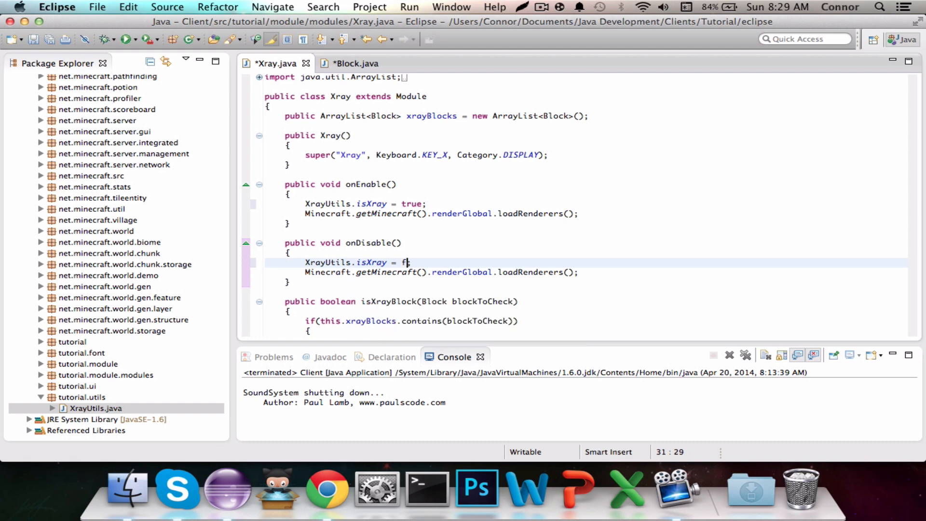
type("alse")
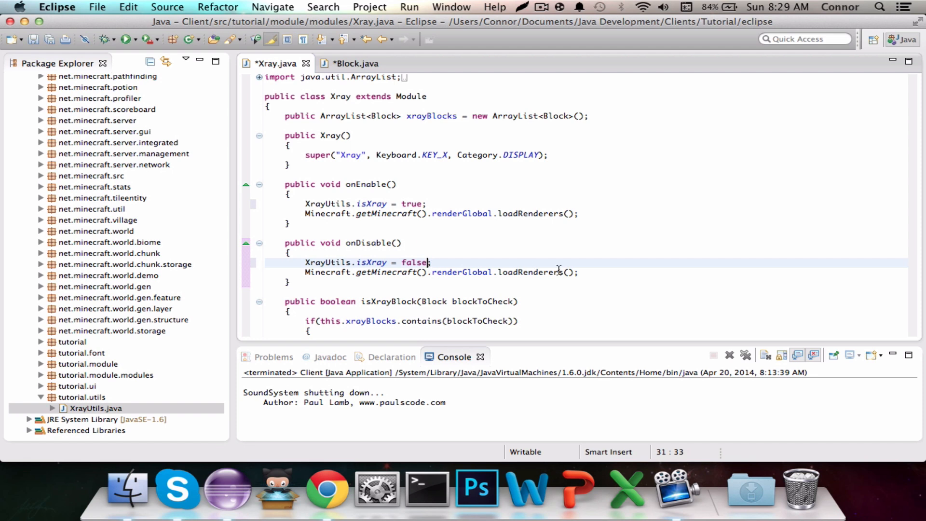
mouse_move(597, 272)
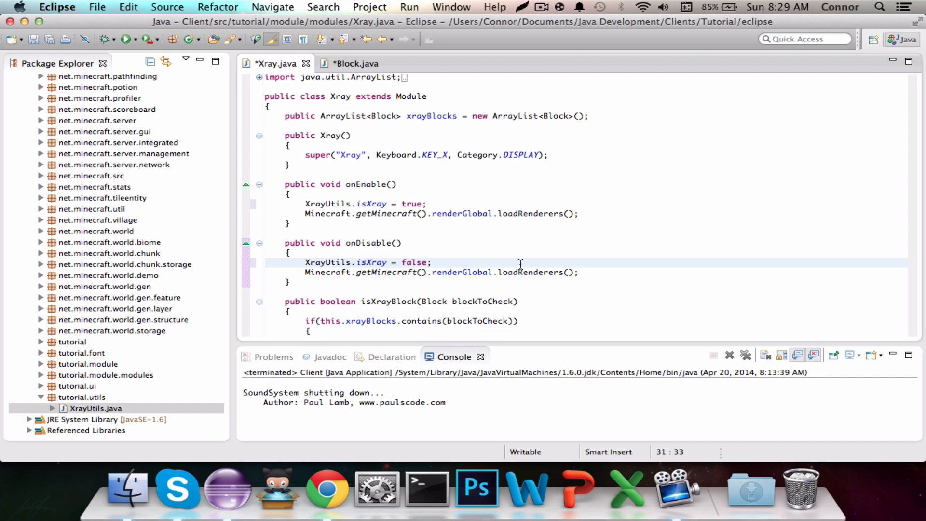
mouse_move(508, 242)
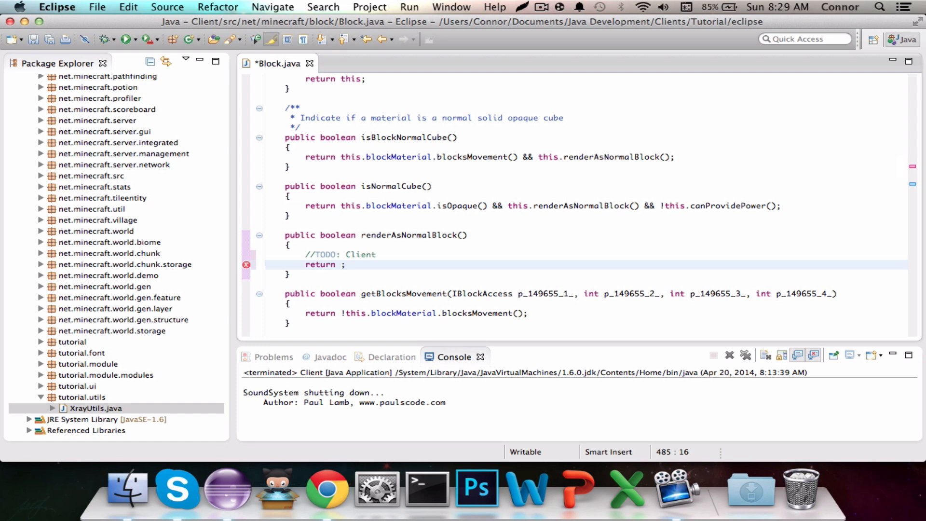
Change Block.java's renderAsNormalBlock to return !XrayUtils.isXray.
type("!")
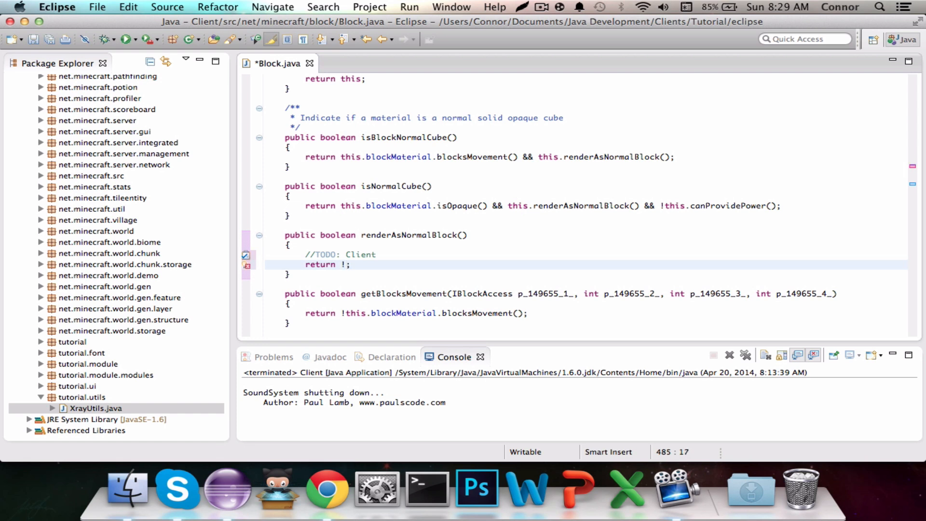
type("XrayUtils.")
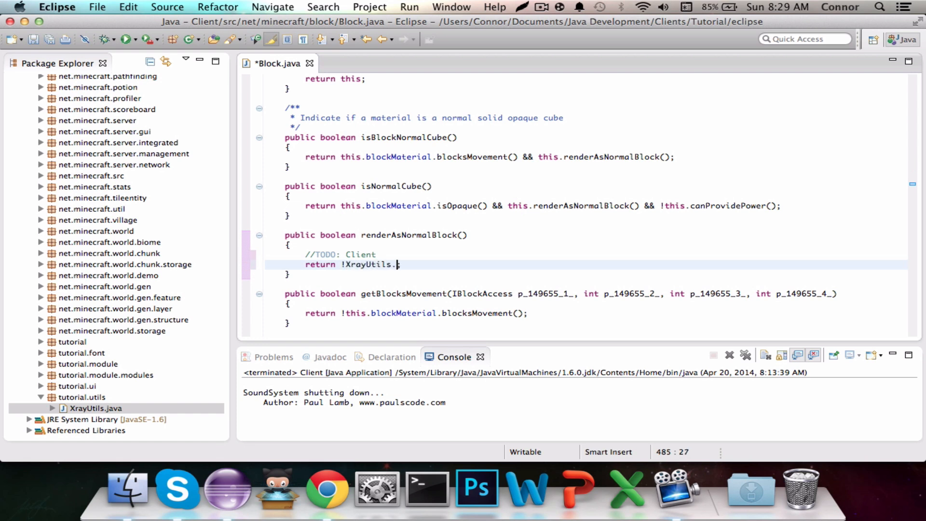
type("isXray;")
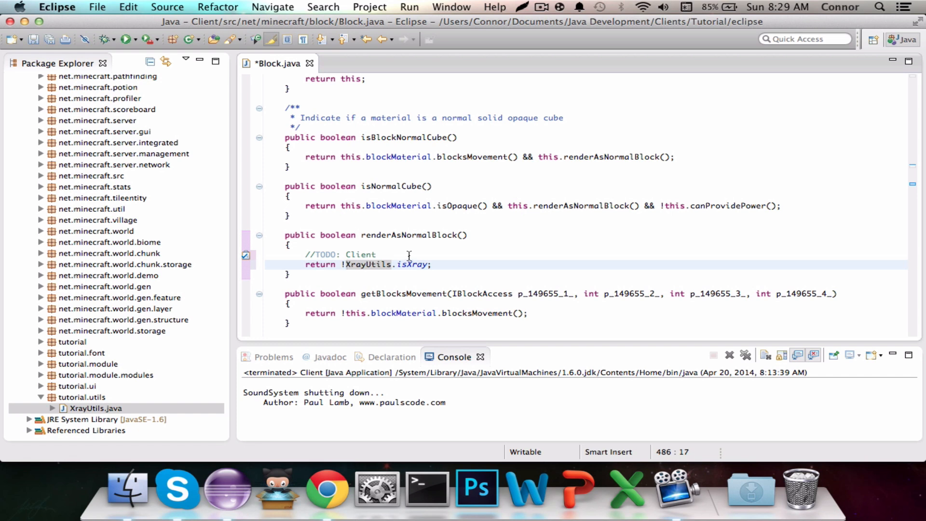
mouse_move(407, 234)
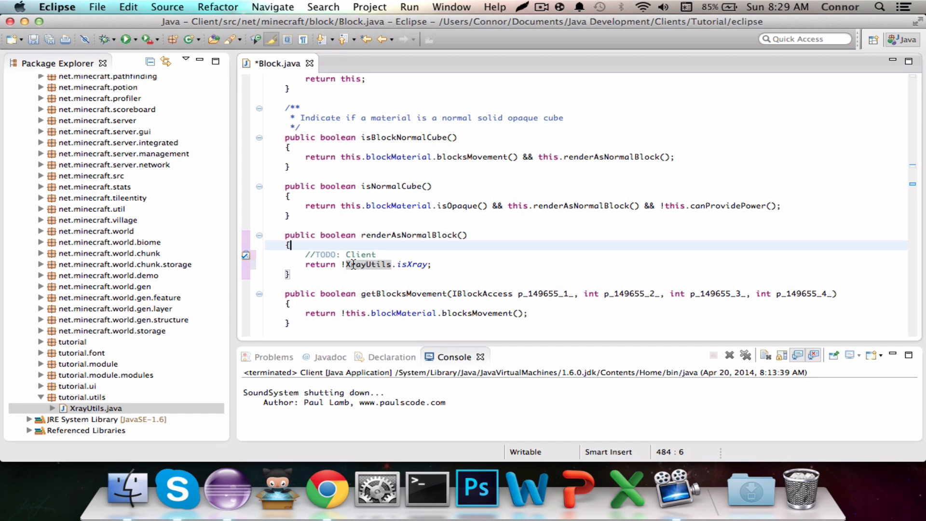
mouse_move(792, 260)
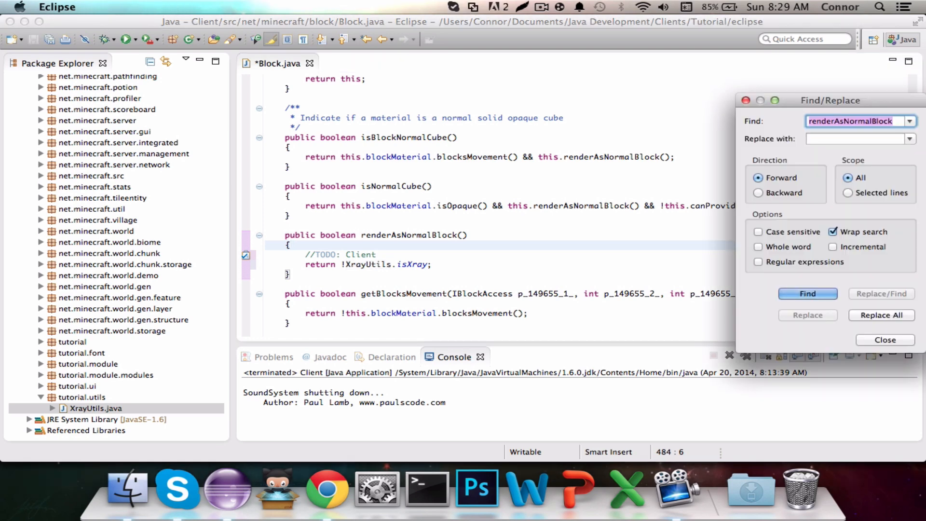
Search Block.java for getRenderBlockPass to jump to that method.
type("getRenderB")
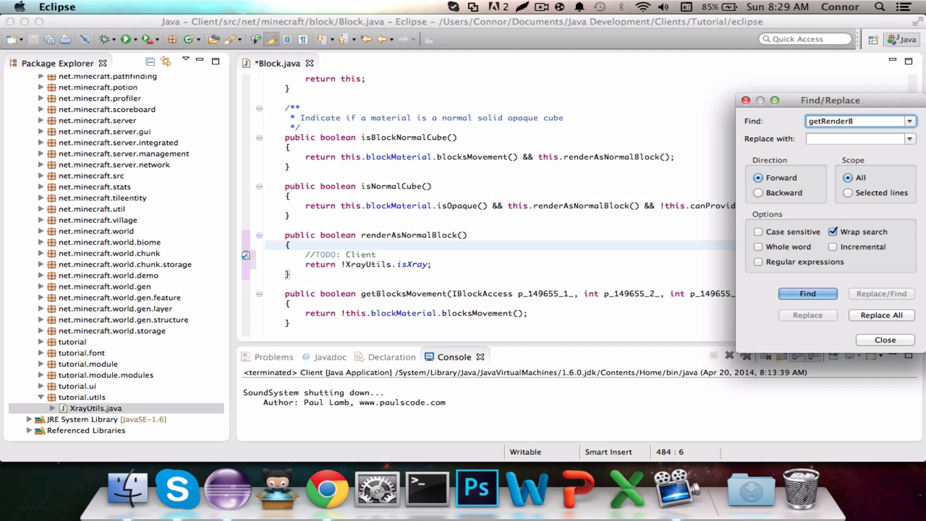
type("lockP")
type("//")
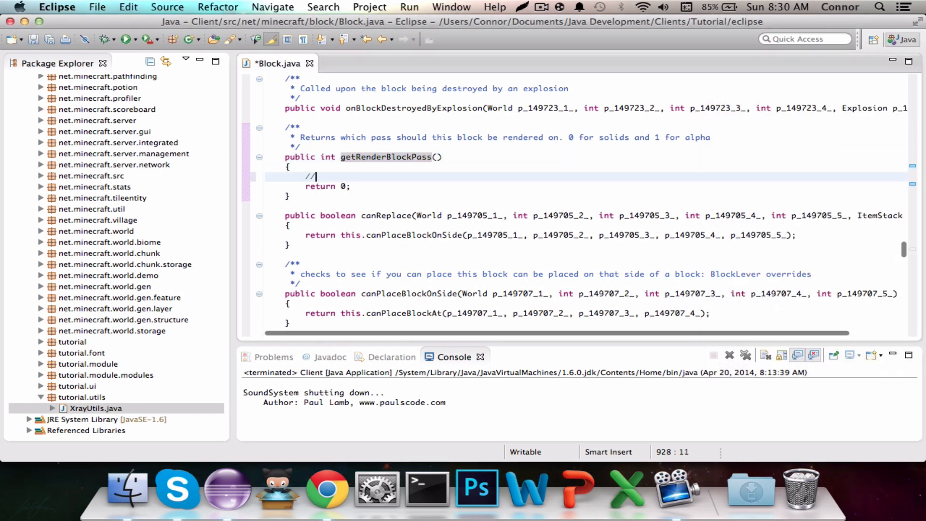
Add '//TODO: Client' and make getRenderBlockPass return XrayUtils.isXray ? 1 : 0.
type("TODO: Client")
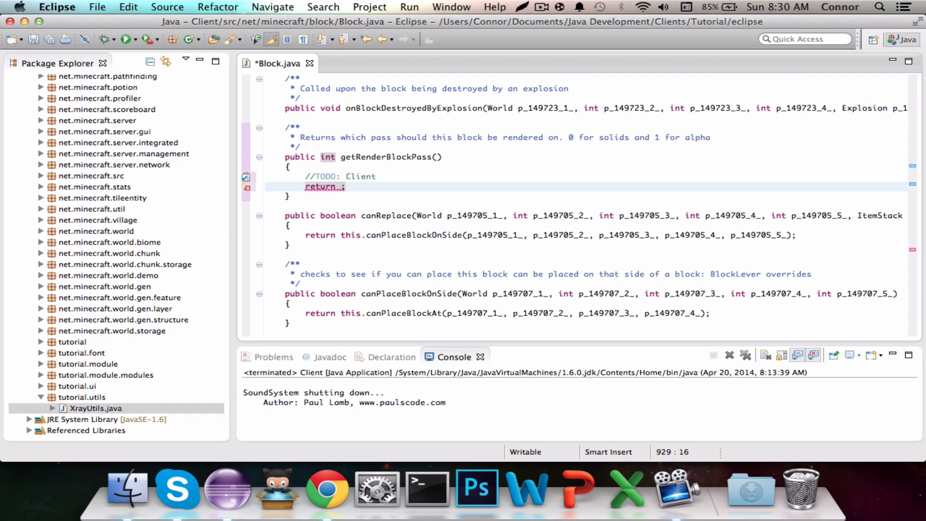
type("XrayUtils.isXray ? 1")
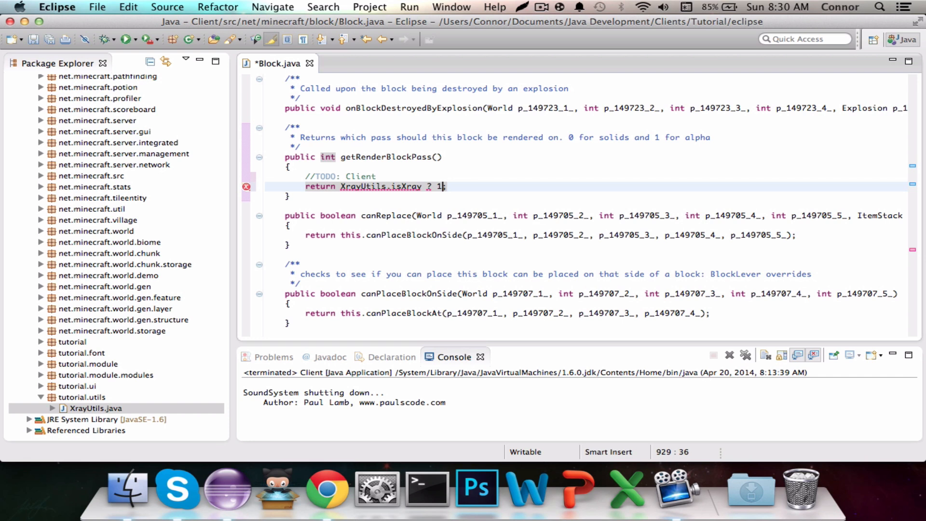
type("0;")
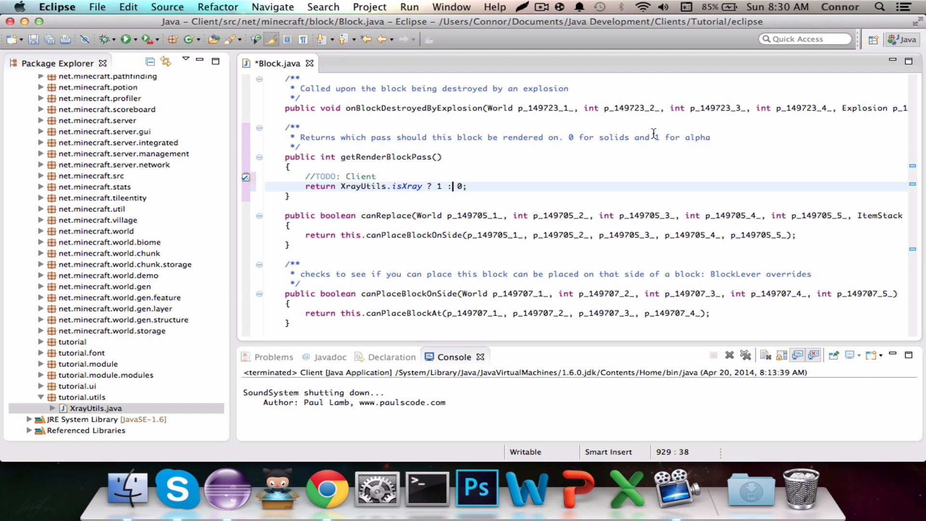
mouse_move(410, 184)
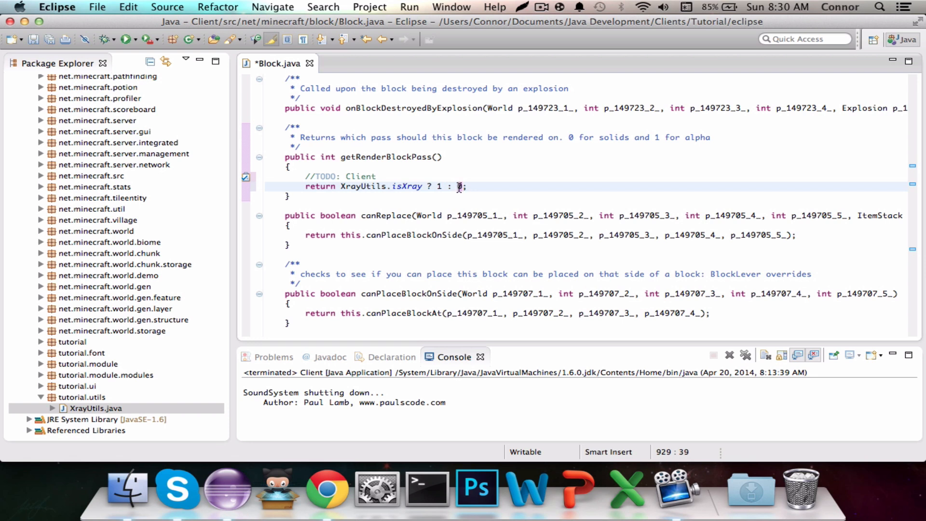
left_click(441, 185)
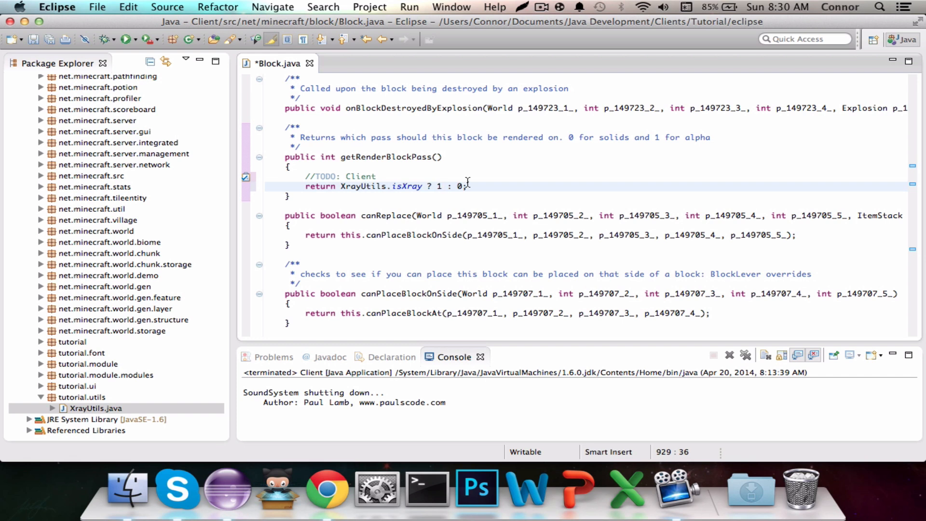
mouse_move(402, 195)
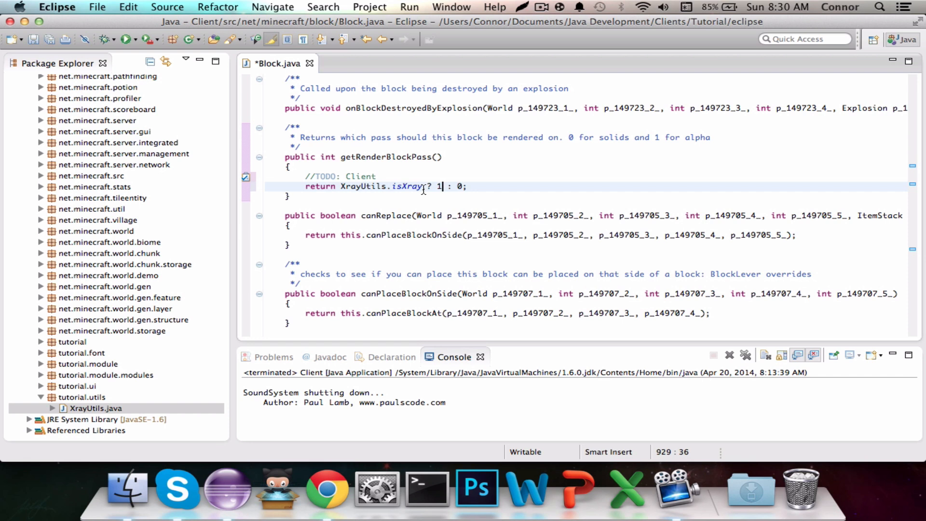
mouse_move(442, 186)
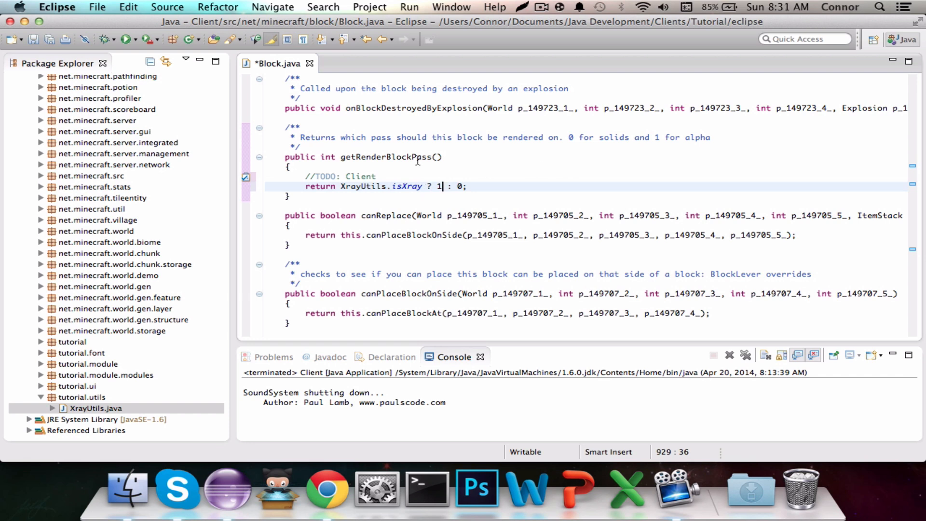
mouse_move(468, 181)
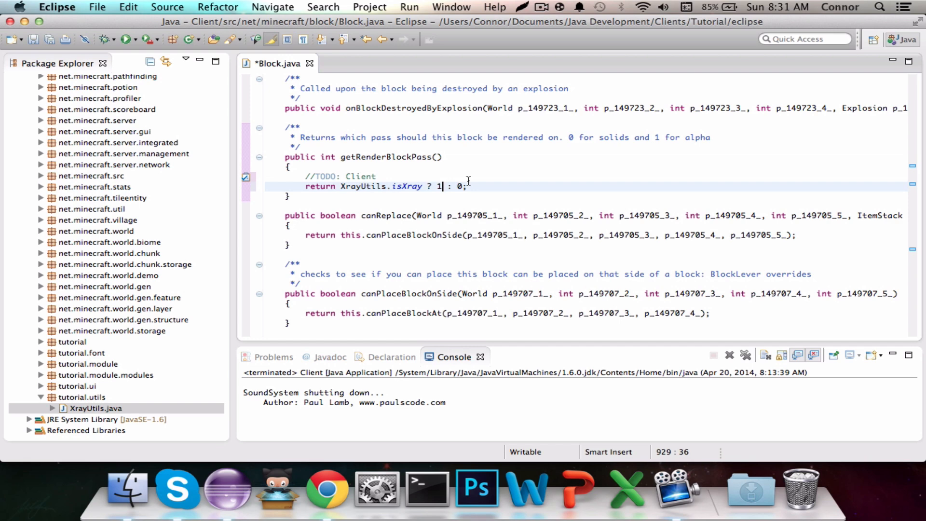
Close the Block.java editor and expand net.minecraft.client.renderer in the Package Explorer.
scroll("down", 3)
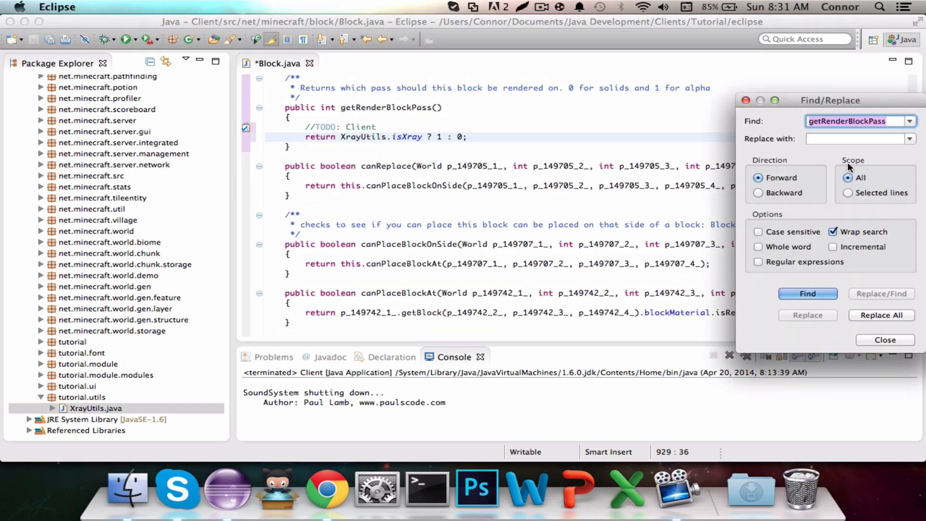
left_click(885, 340)
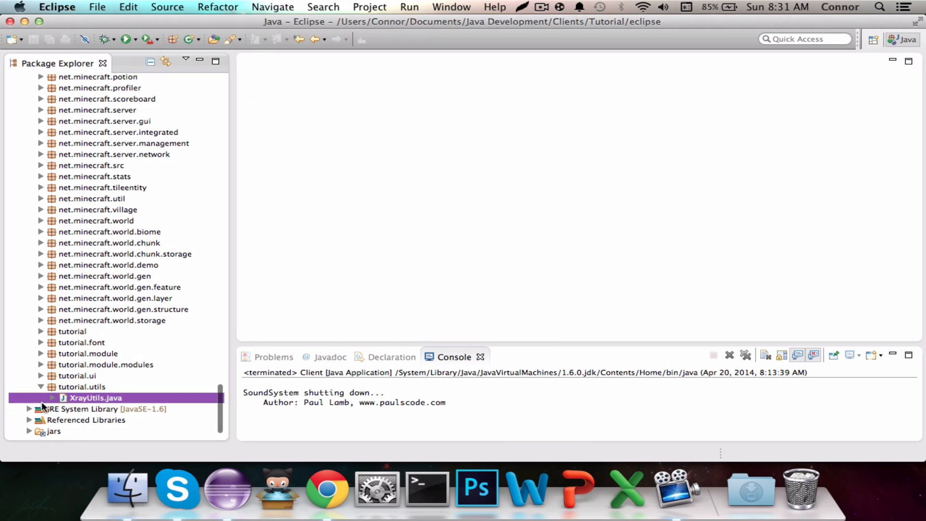
scroll("up", 3)
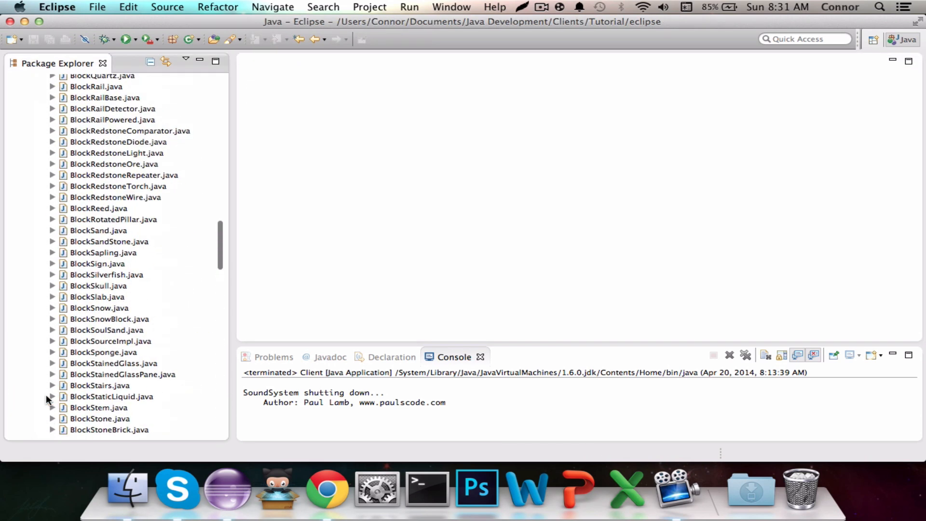
scroll("up", 3)
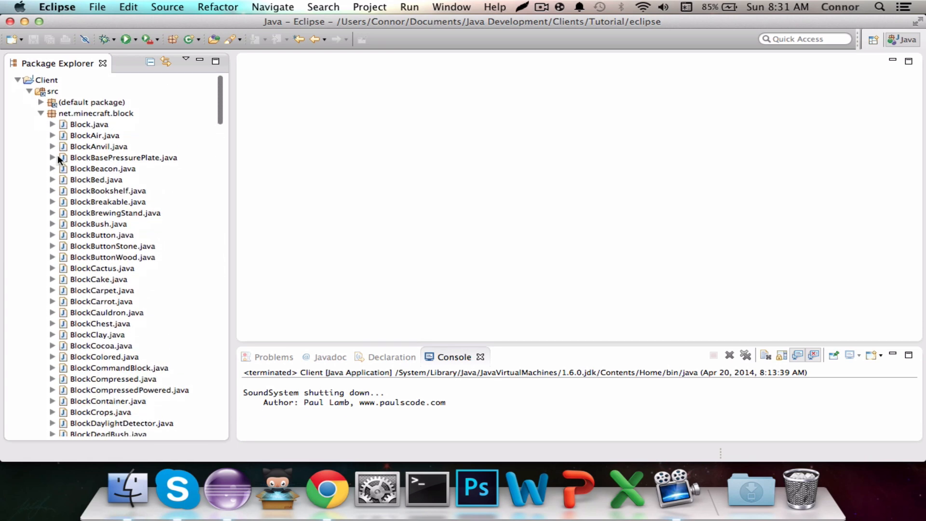
scroll("down", 3)
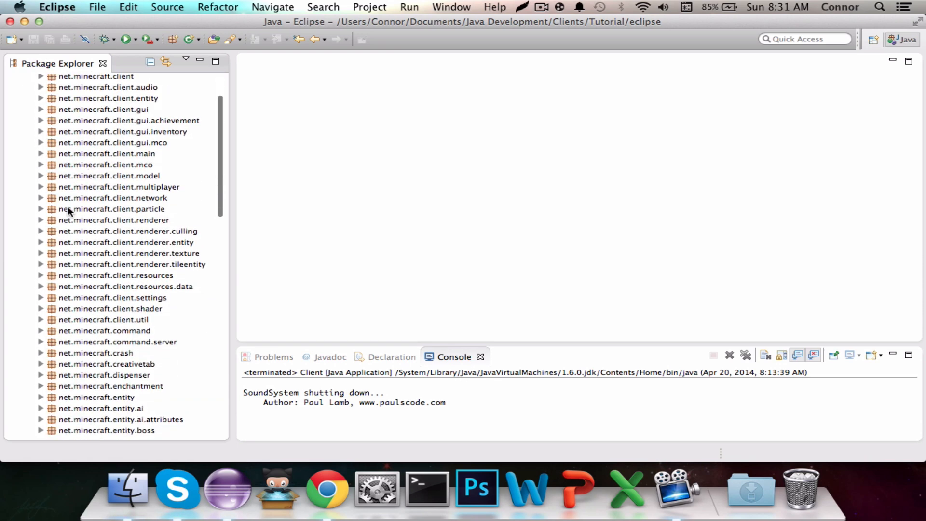
left_click(113, 220)
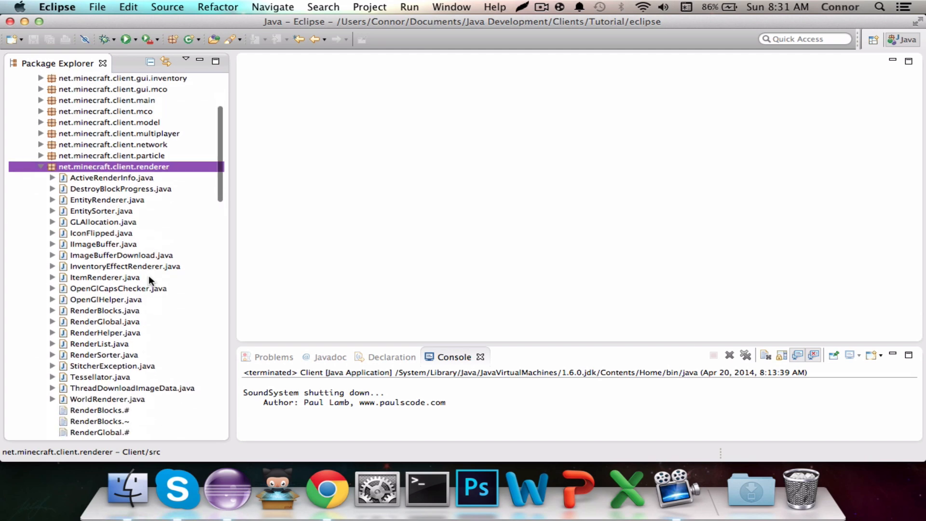
Open Tessellator.java and find the integer setColorOpaque method definition.
left_click(100, 379)
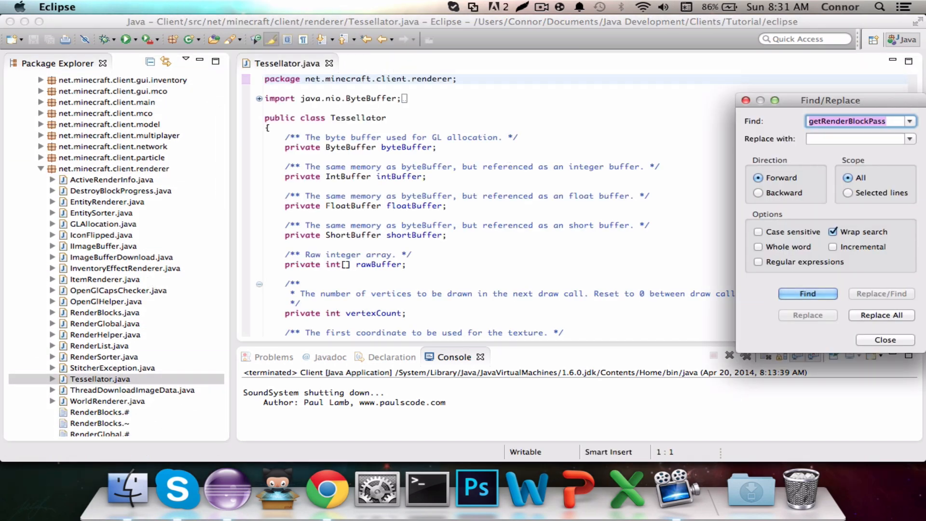
type("setC")
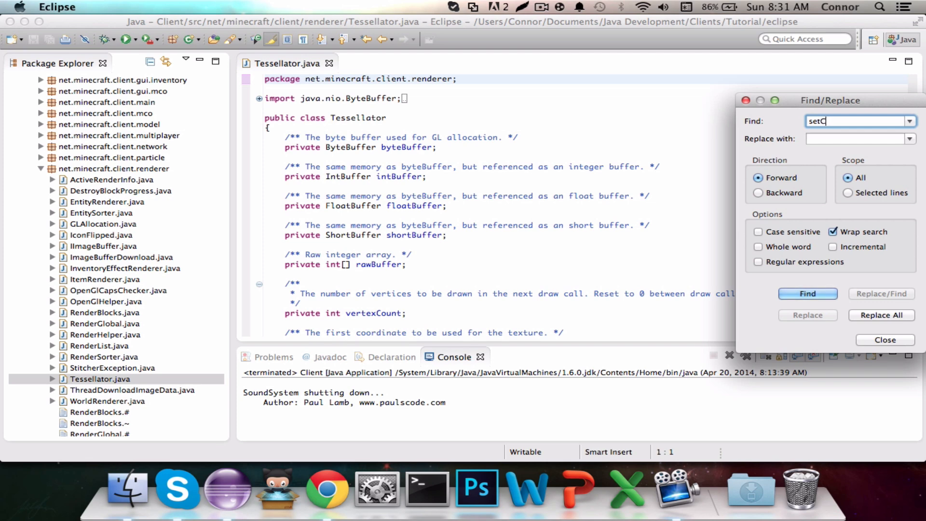
type("olorOpaque")
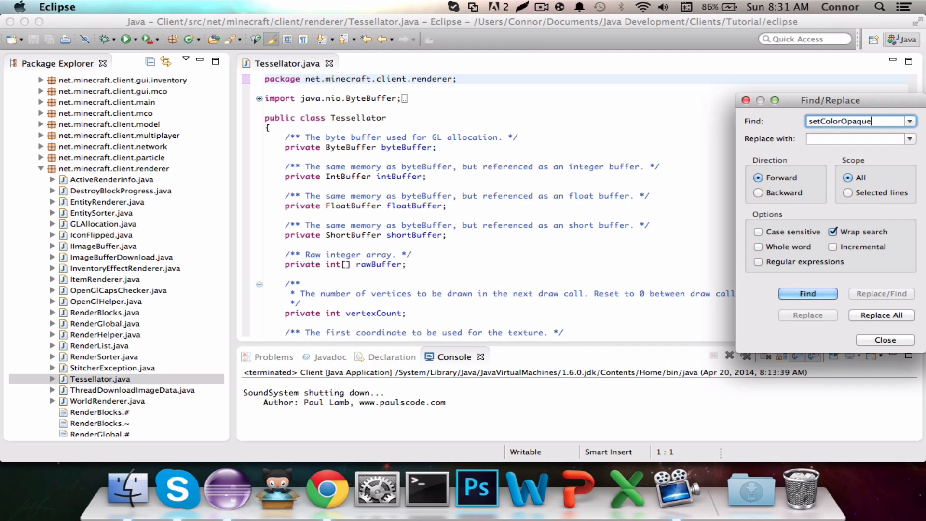
left_click(807, 294)
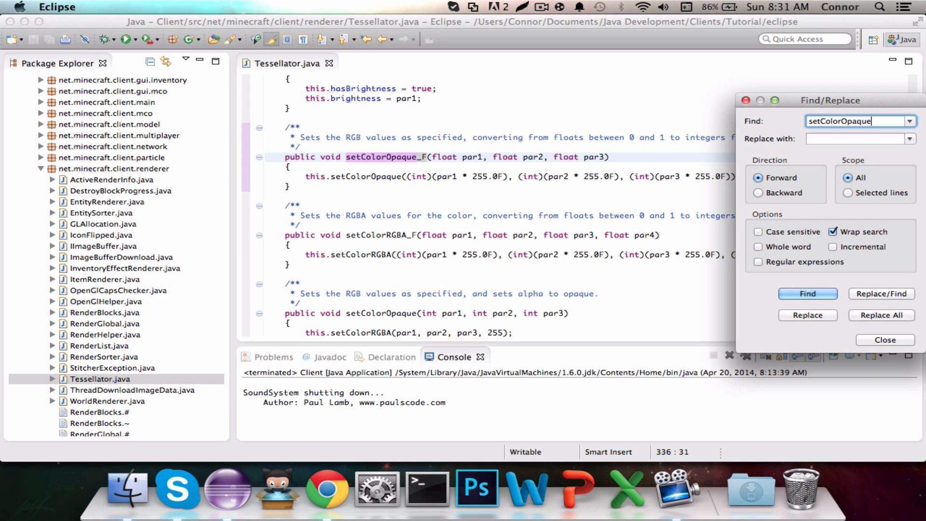
left_click(807, 294)
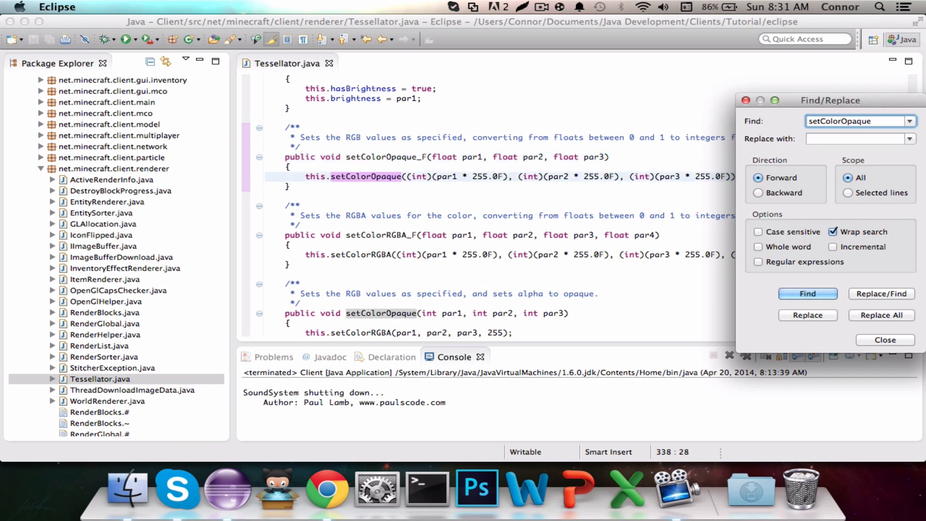
left_click(807, 294)
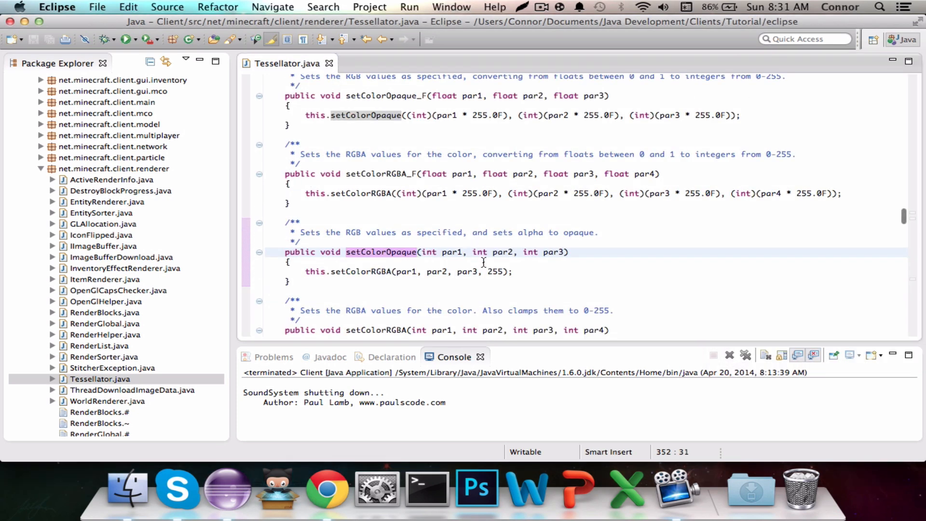
Change its alpha to XrayUtils.isXray ? XrayUtils.xrayOpacity : 255, marked '//TODO: Client'.
left_click(486, 271)
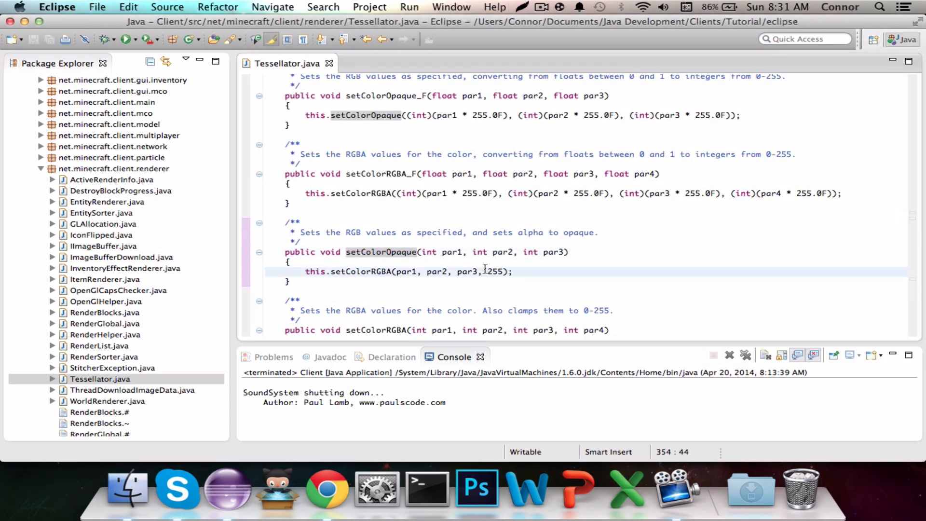
type("X")
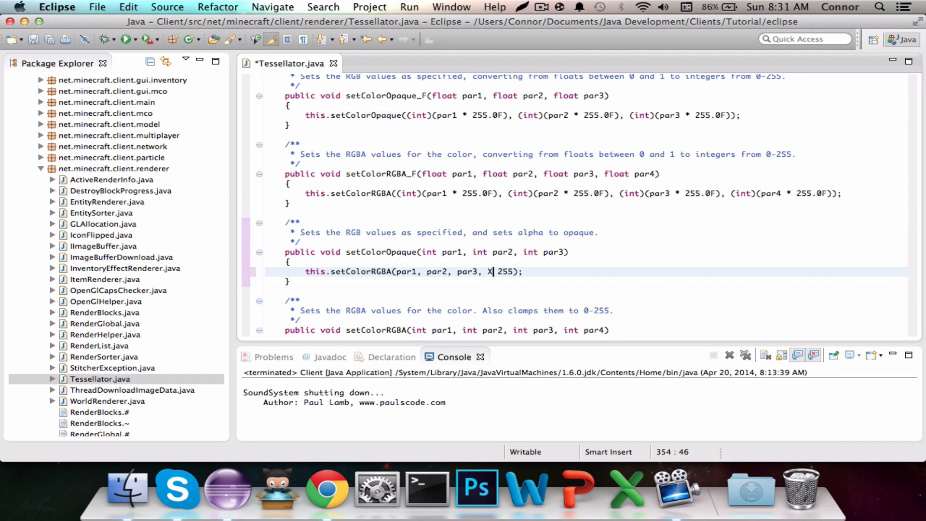
type("rayUti")
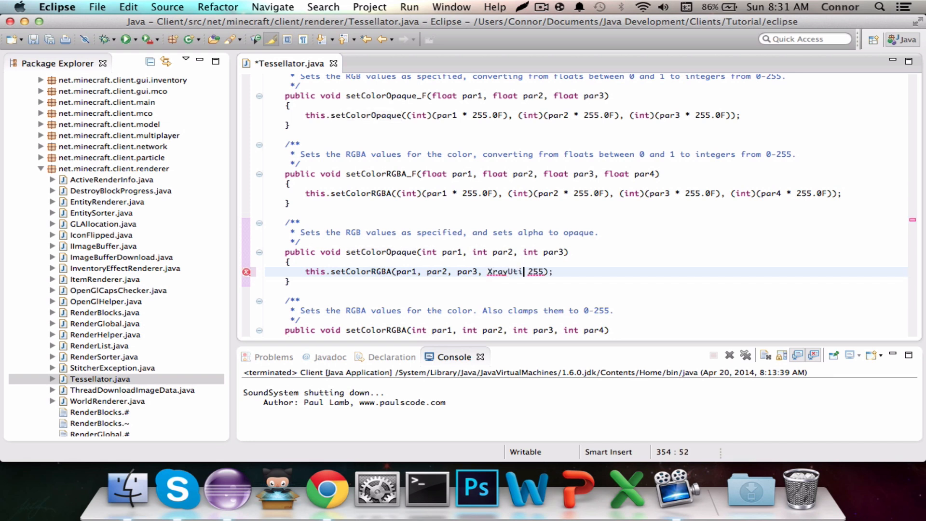
type("s.isXray ?")
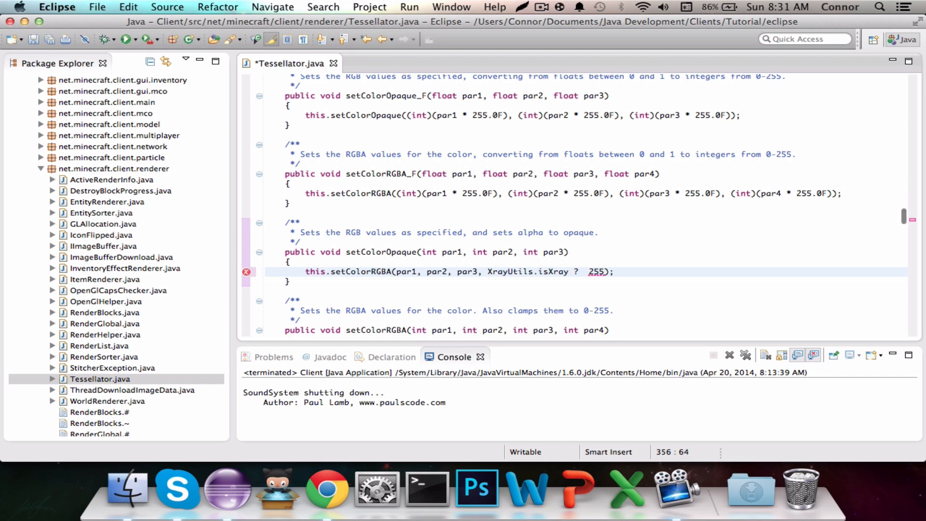
type("XrayUtils.xrayOpacity :")
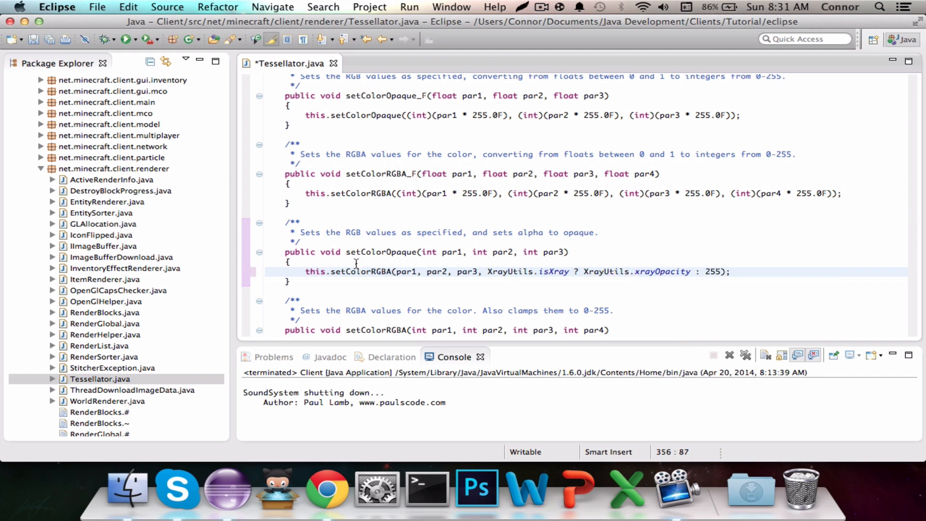
type("//T")
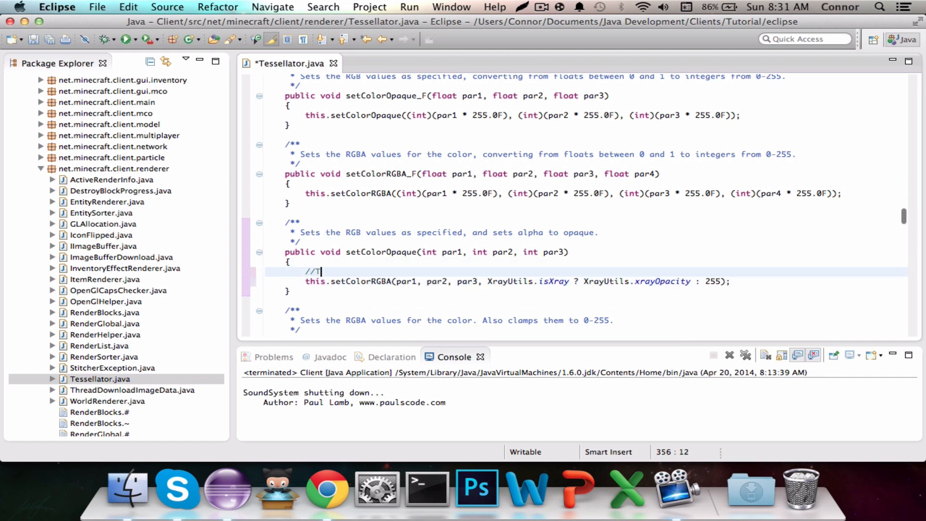
type("ODO: Client")
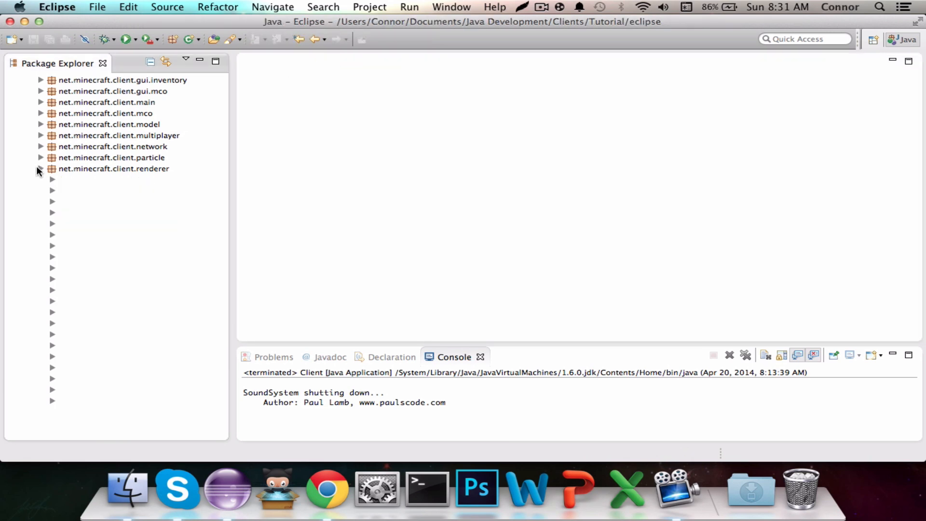
Open Xray.java from the tutorial.module.modules package.
scroll("down", 3)
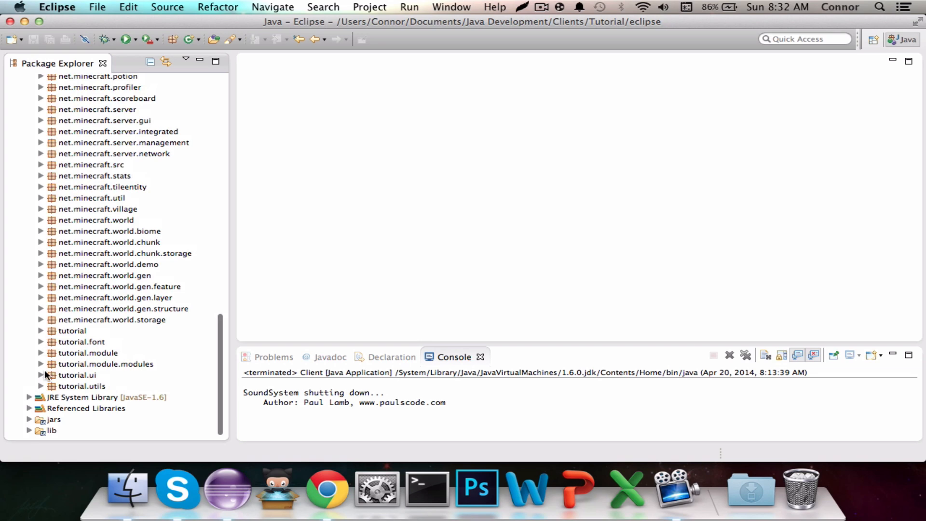
left_click(41, 363)
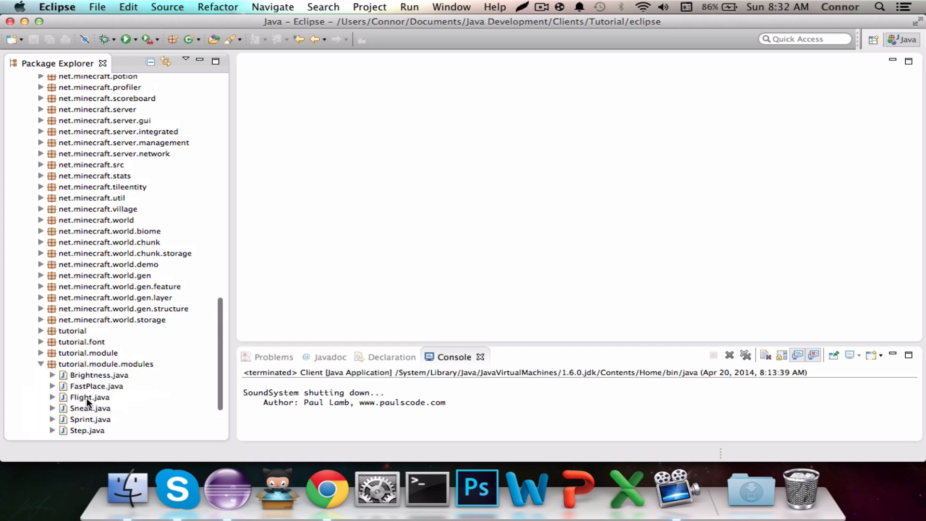
double_click(87, 363)
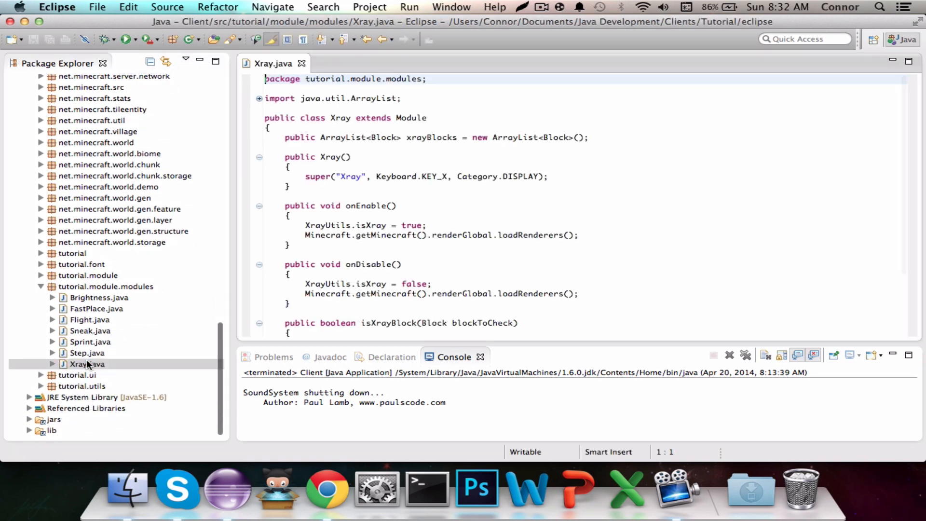
scroll("down", 3)
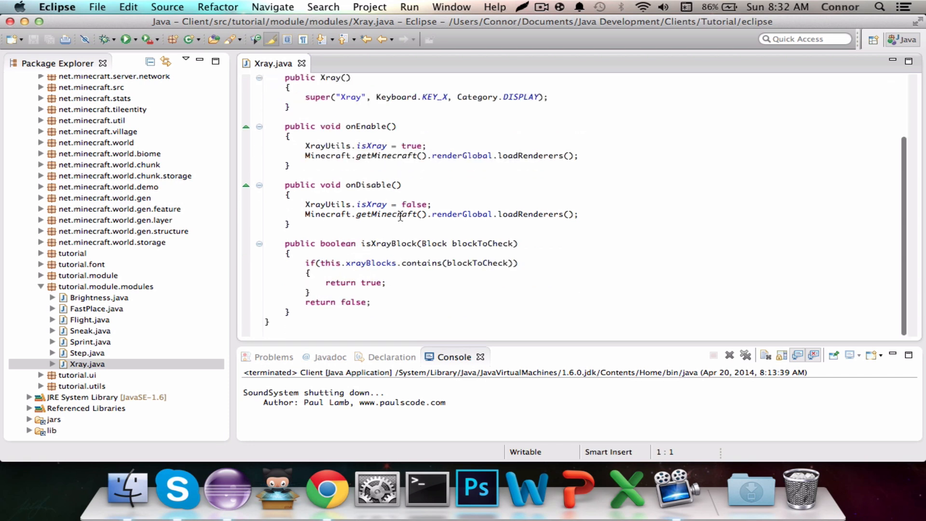
In onEnable, add this.xrayBlocks.add(Block.getBlockById(...)) lines for IDs 15 and 16.
left_click(366, 146)
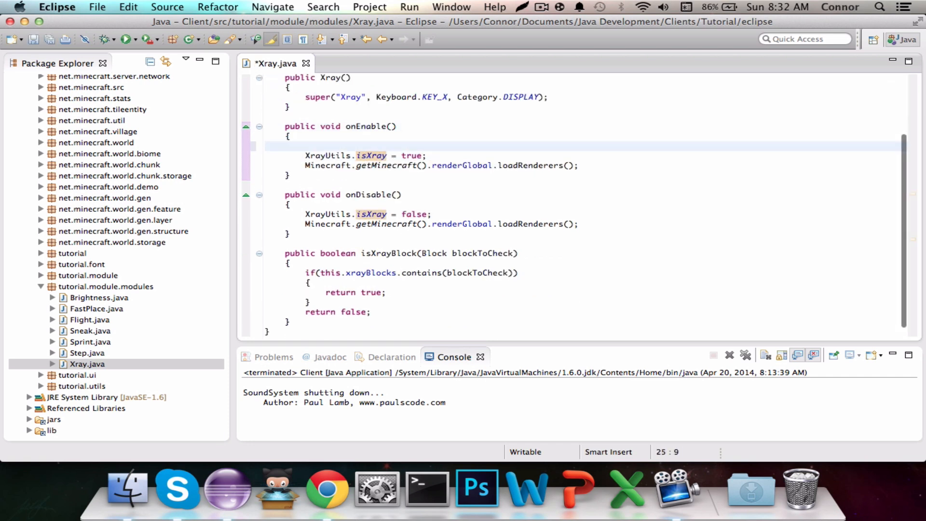
type("Xr")
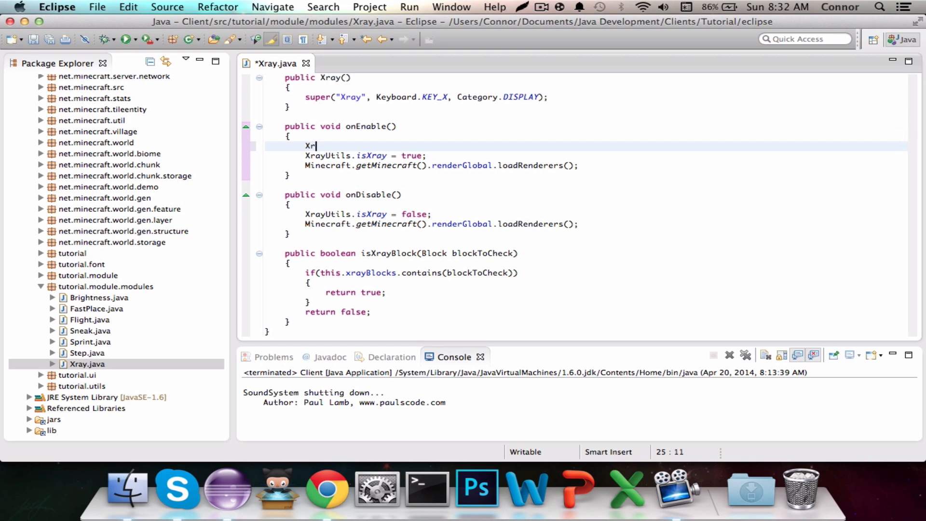
type("this.xrayBlocks.add(e")
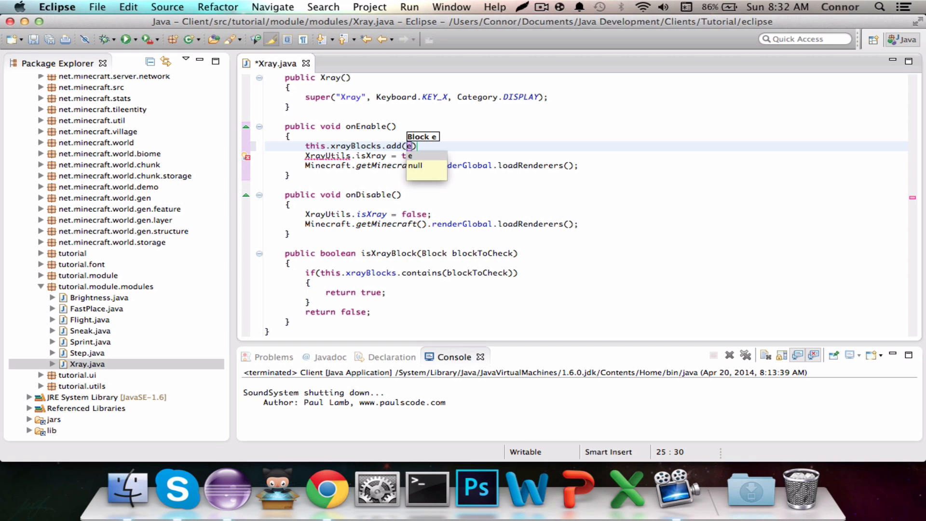
type("Block.getBlockById(16")
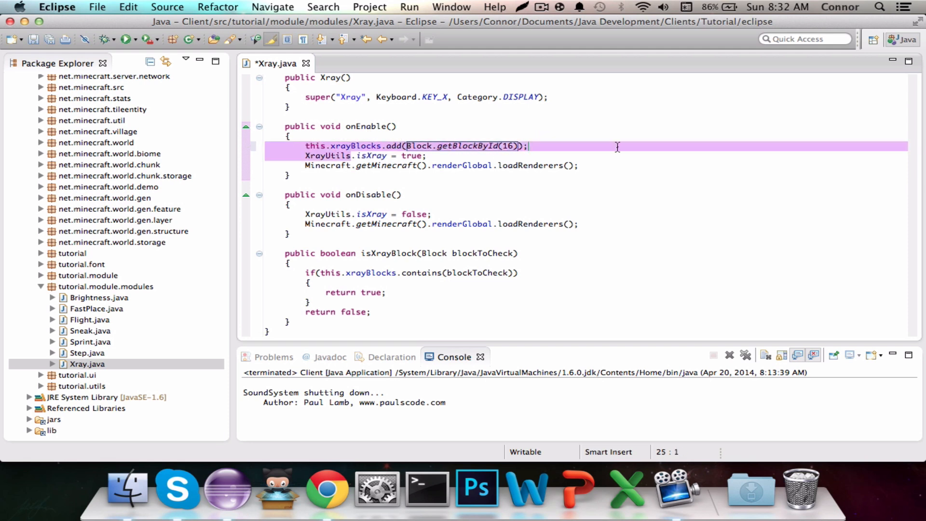
left_click(305, 146)
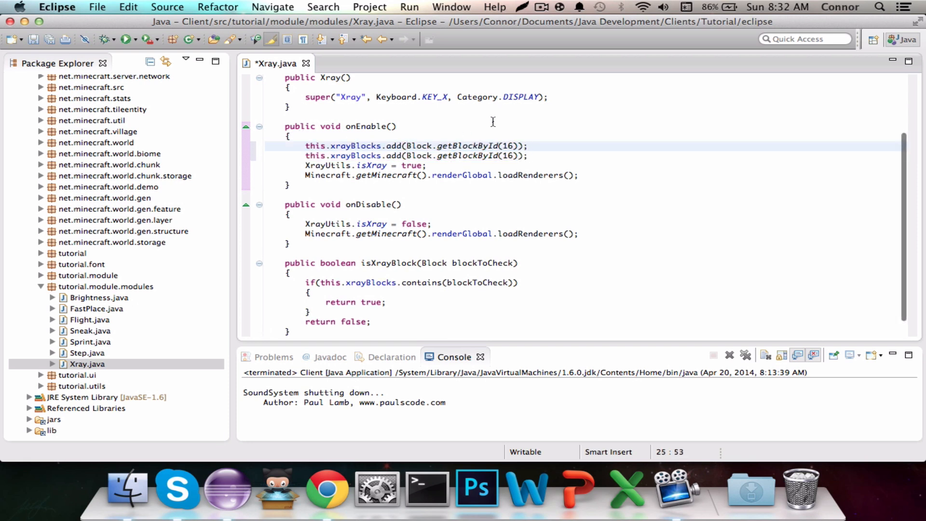
left_click(509, 145)
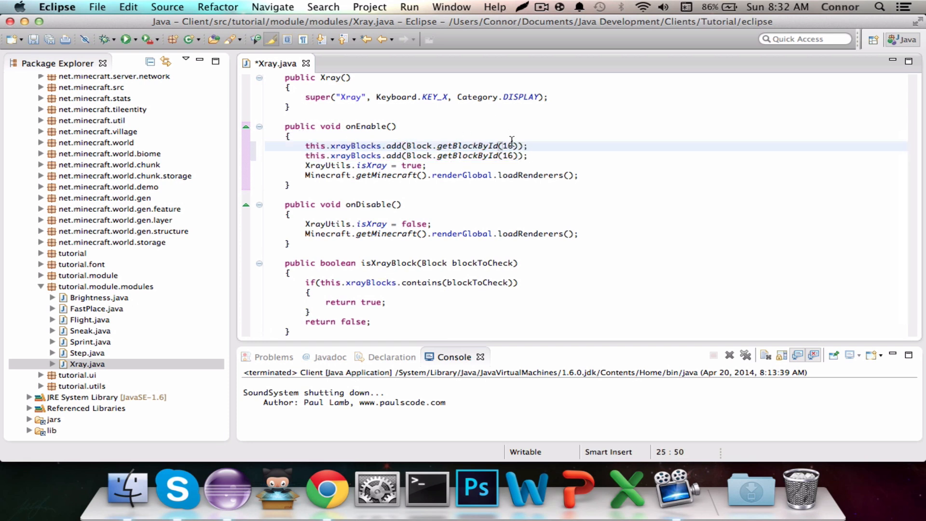
type("15")
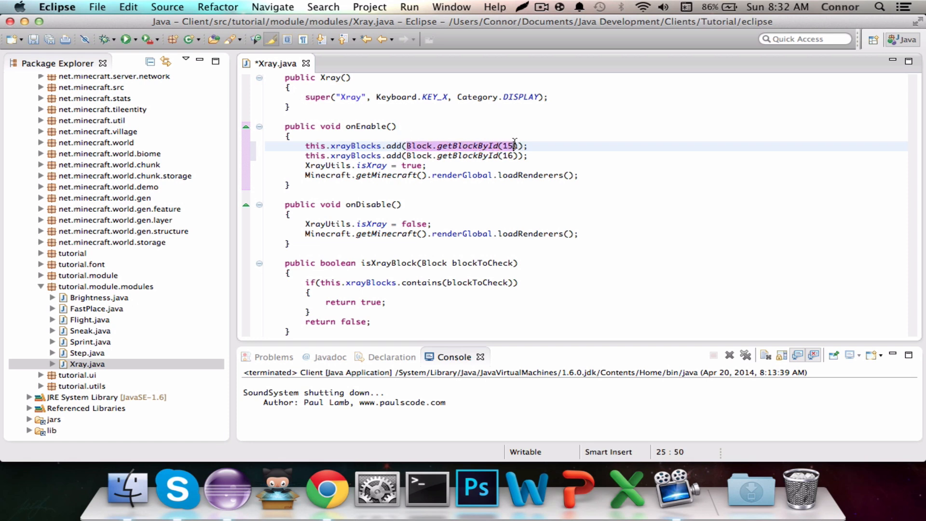
left_click(543, 156)
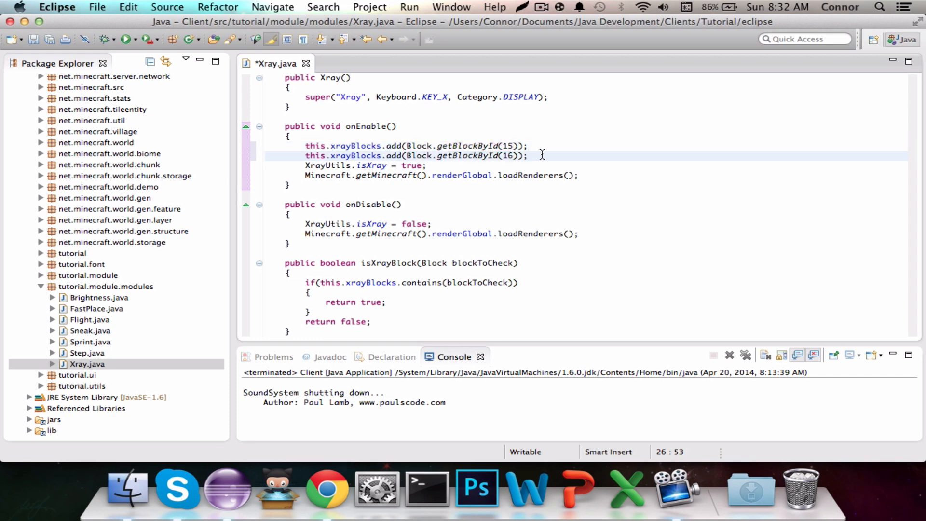
scroll("up", 3)
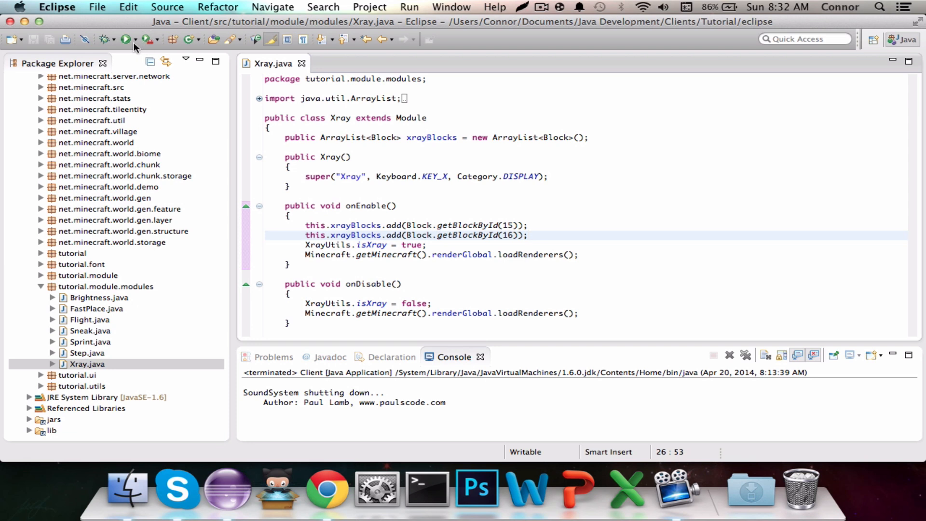
left_click(125, 39)
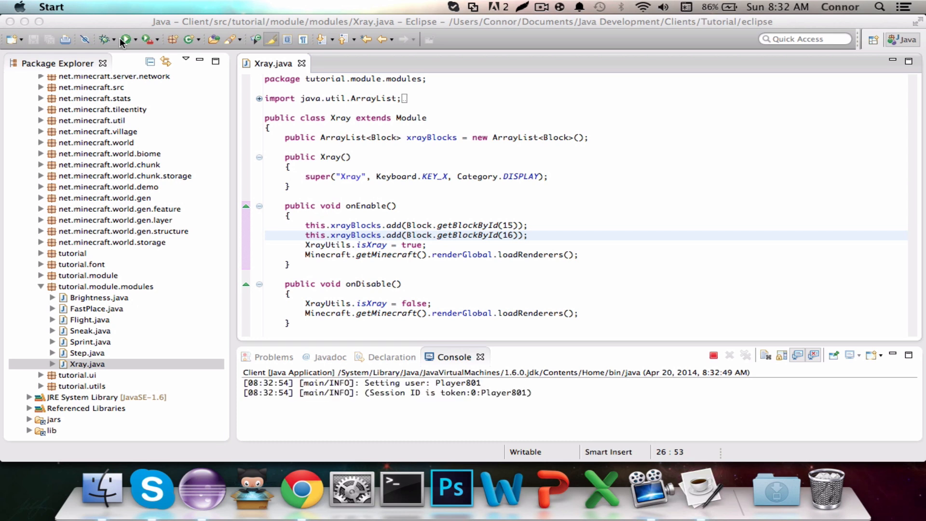
left_click(123, 39)
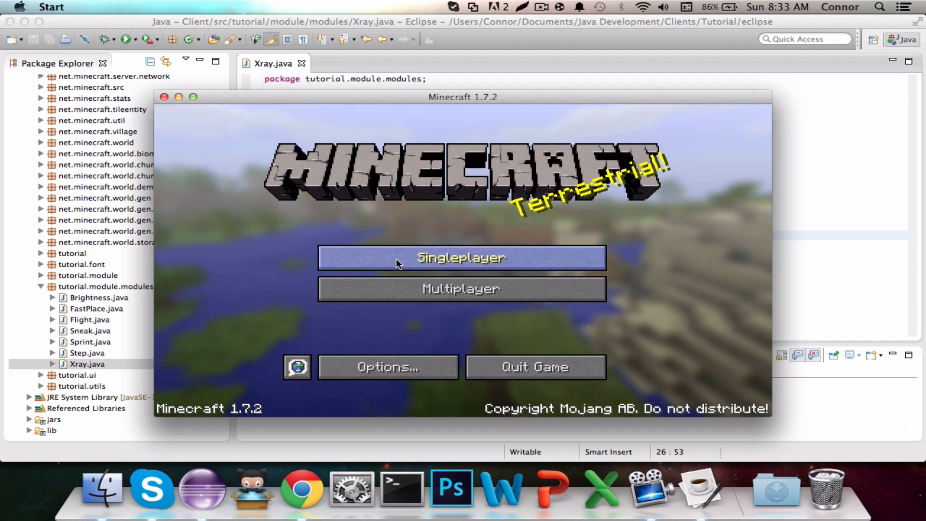
left_click(461, 257)
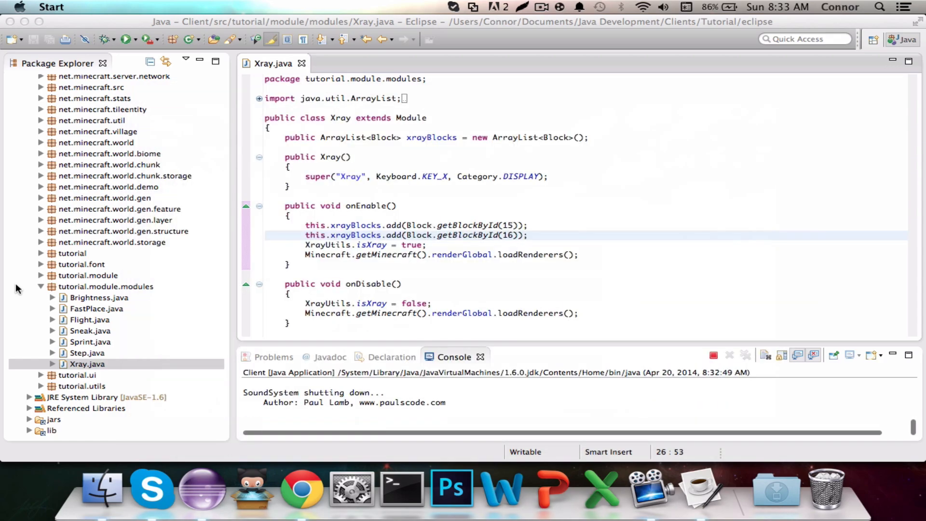
In Brightness.java, change the condition to this.getToggled() || XrayUtils.isXray.
double_click(98, 298)
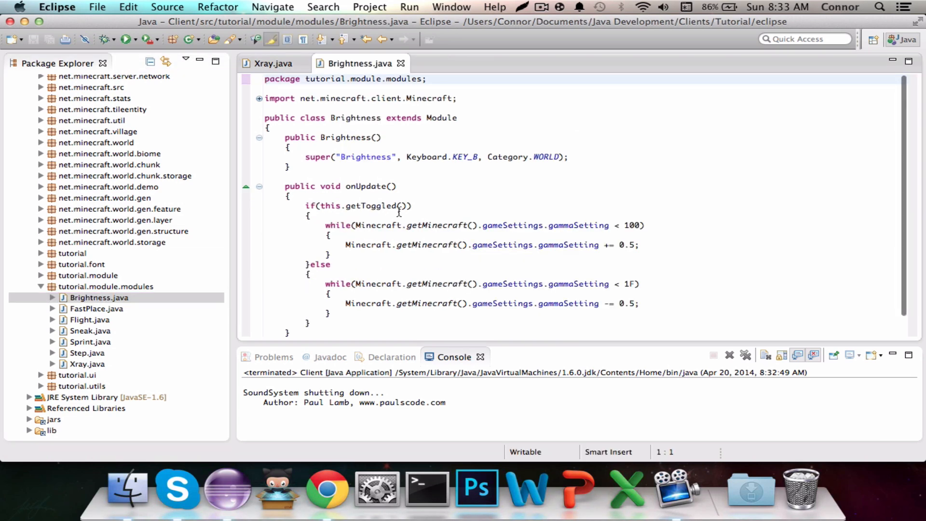
left_click(405, 206)
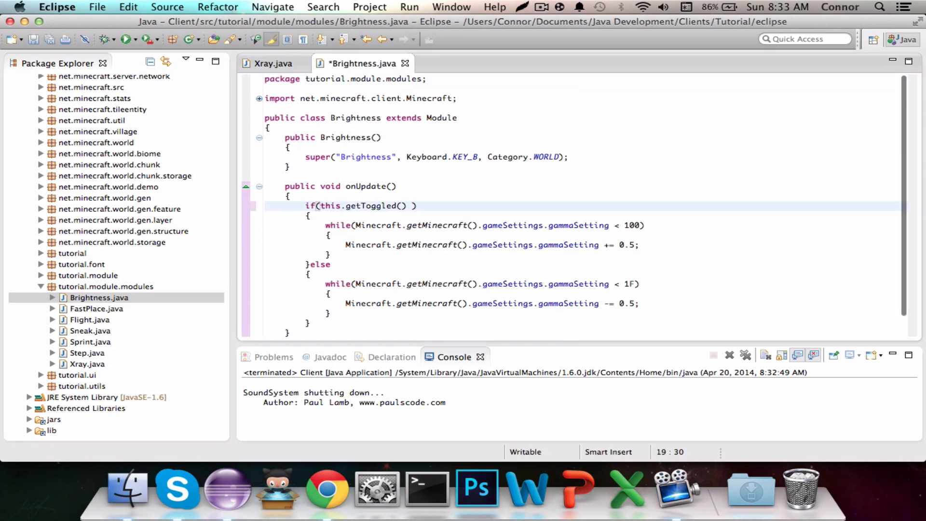
type("|| XrayUtils")
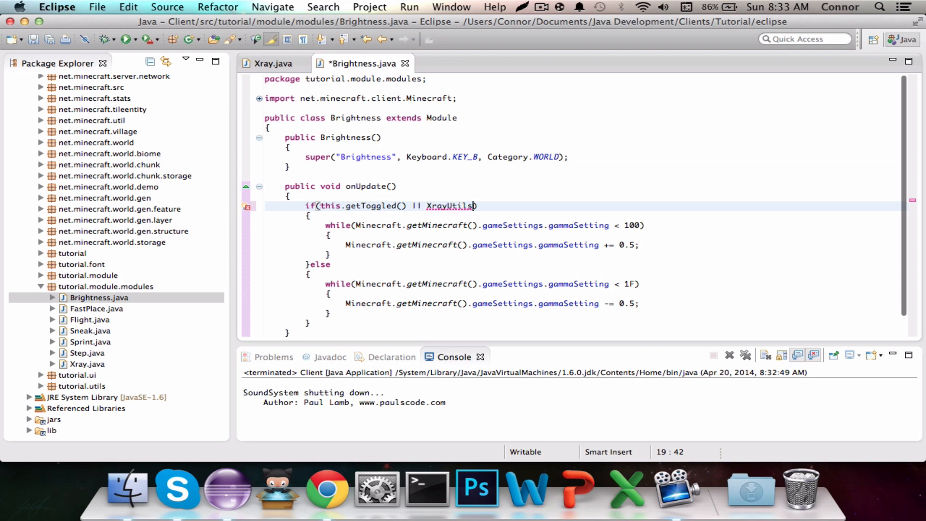
type(".isXray")
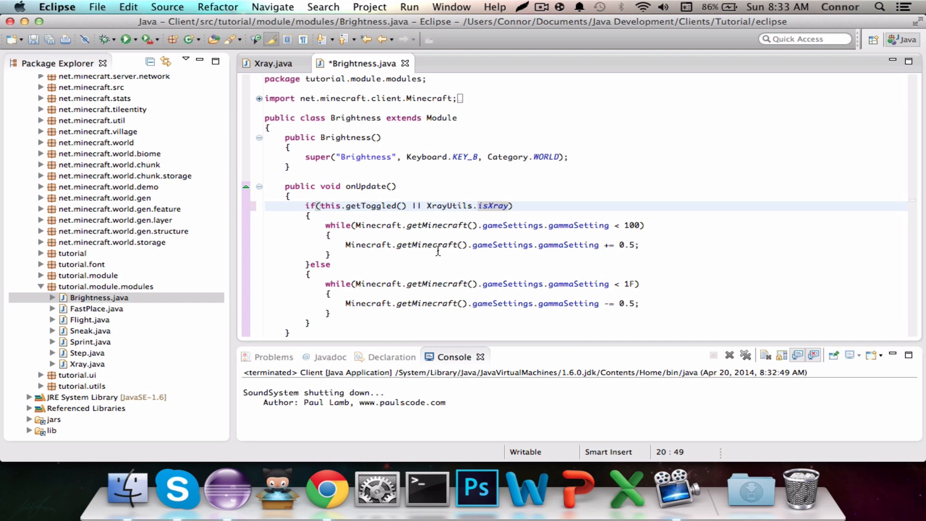
mouse_move(383, 225)
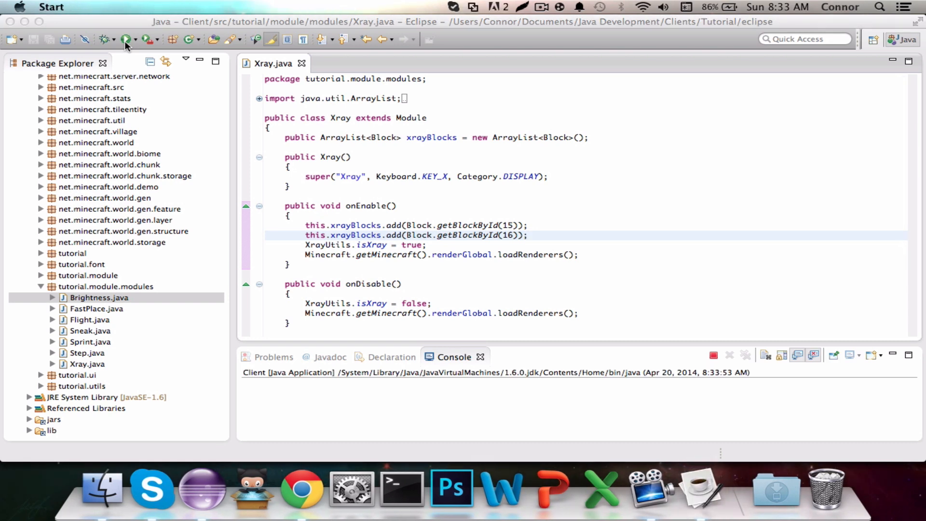
Relaunch the Minecraft client and open the Singleplayer world list.
left_click(123, 38)
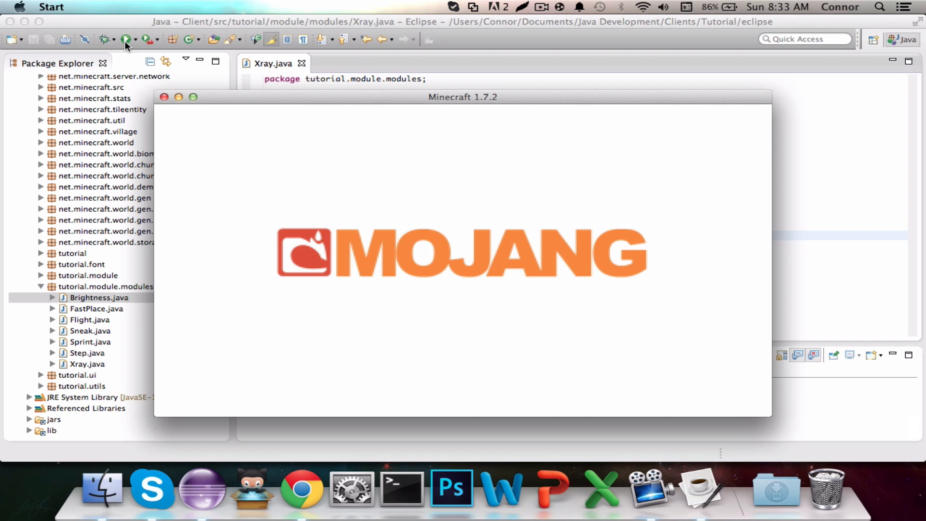
mouse_move(289, 151)
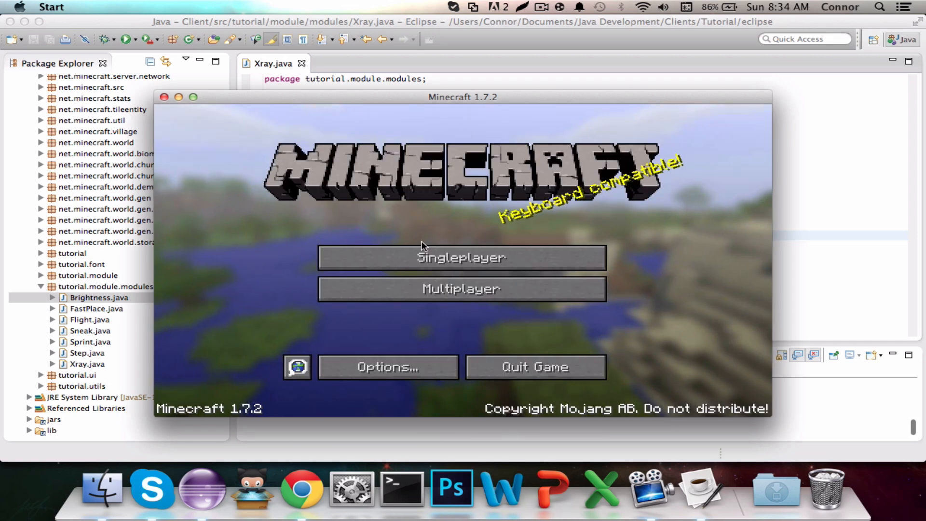
left_click(461, 257)
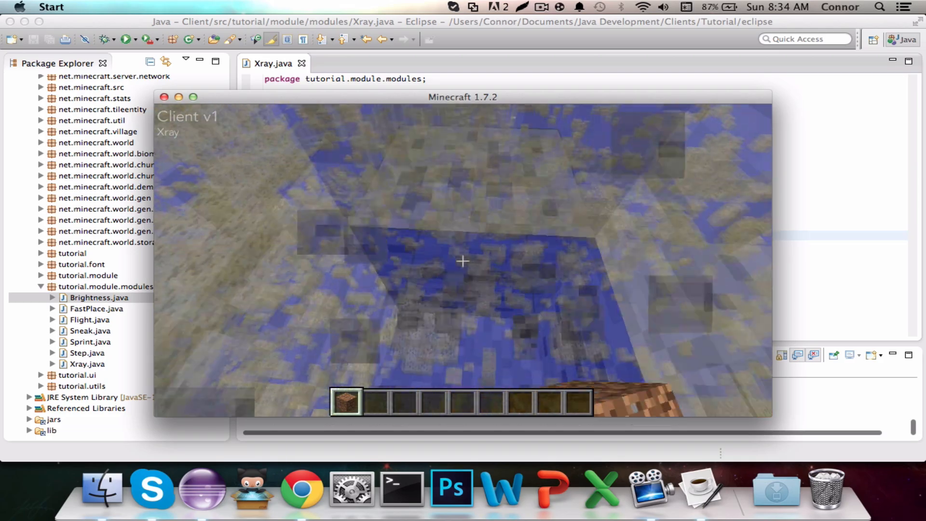
mouse_move(462, 261)
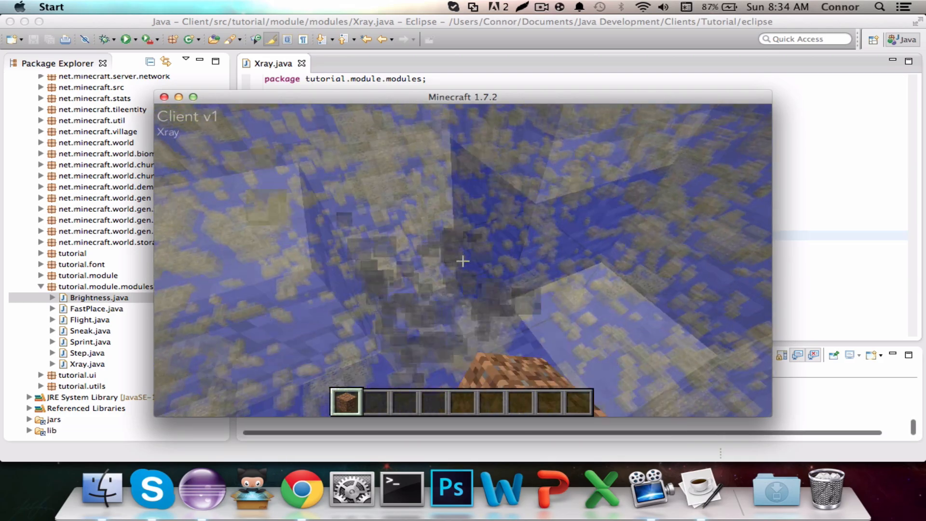